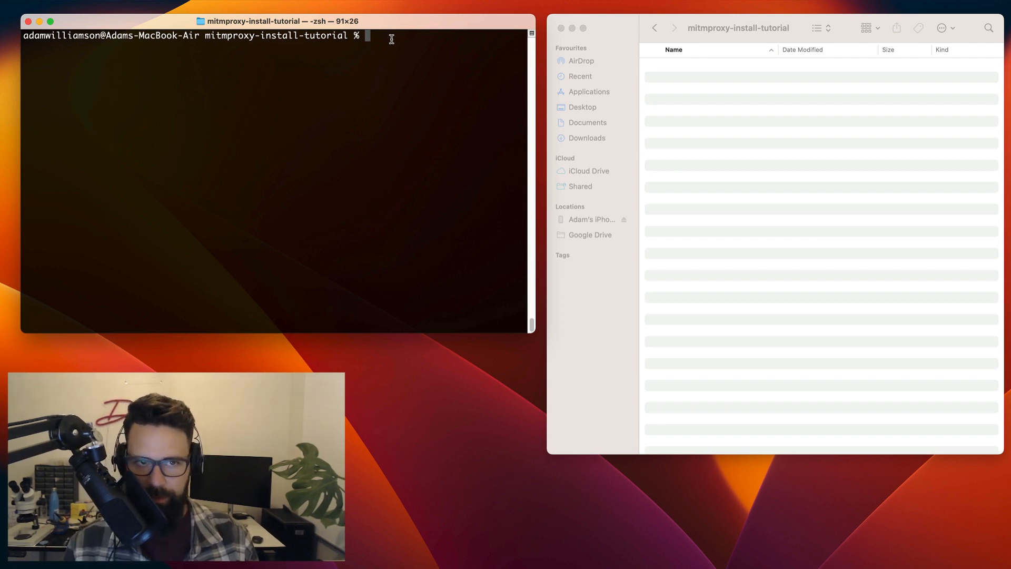
Step: Run python3 -V to confirm Python 3.11.4 is installed
{"action": "type", "text": "python"}
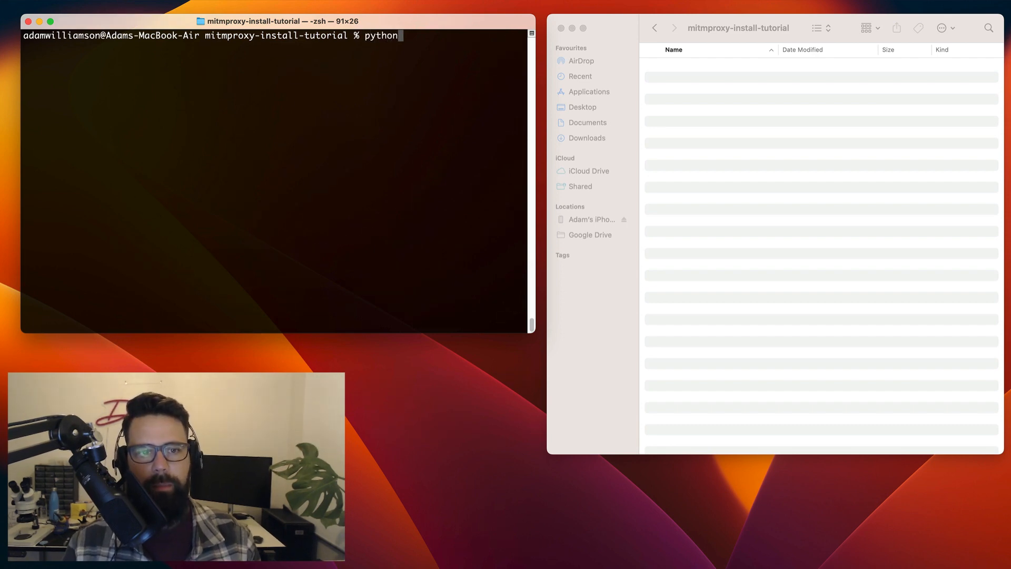
{"action": "type", "text": "3 -V"}
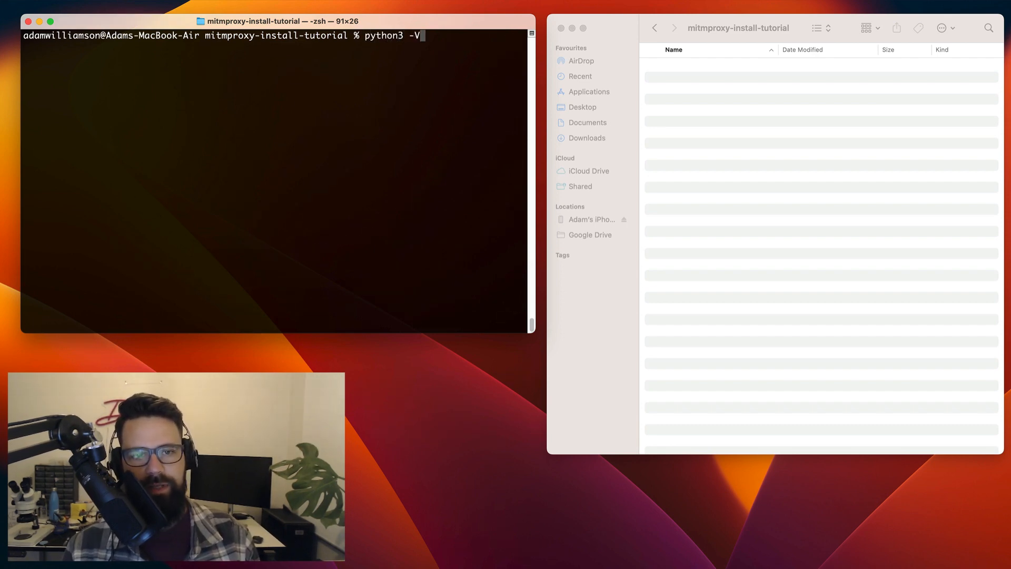
{"action": "key", "text": "Return"}
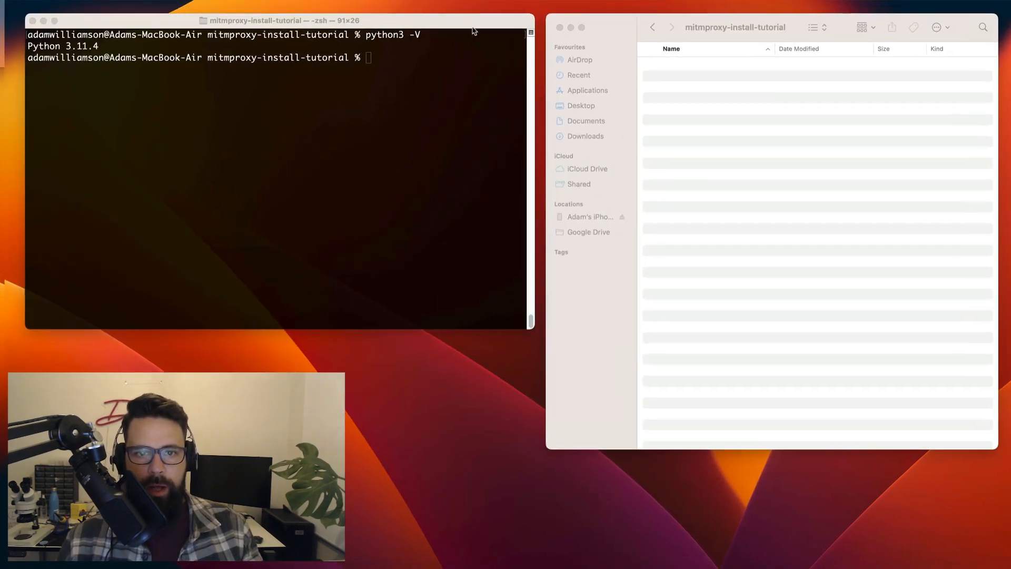
{"action": "type", "text": "pip install mitmproxy"}
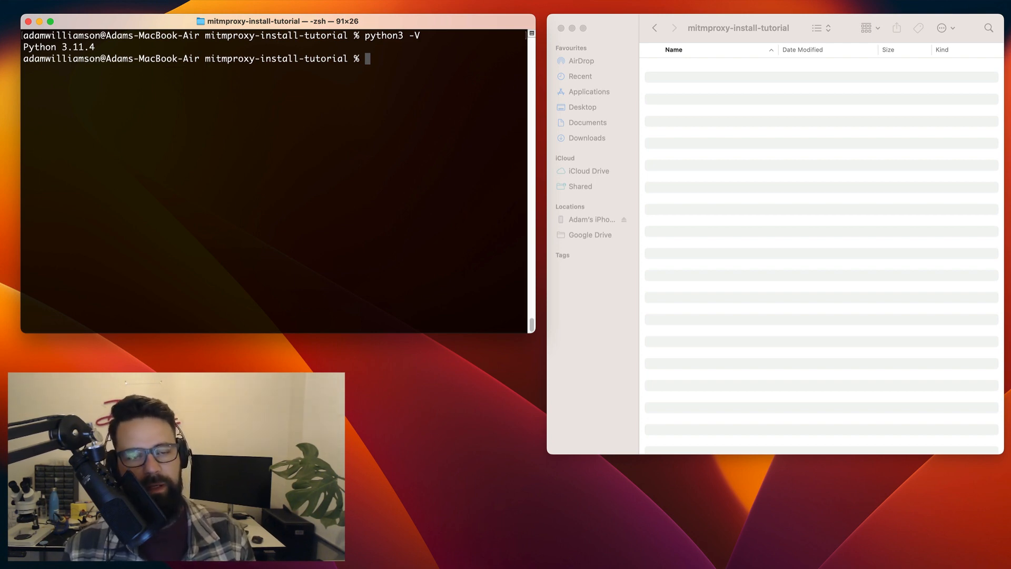
Step: Create a virtual environment named venv with python3 -m venv venv
{"action": "type", "text": "python3"}
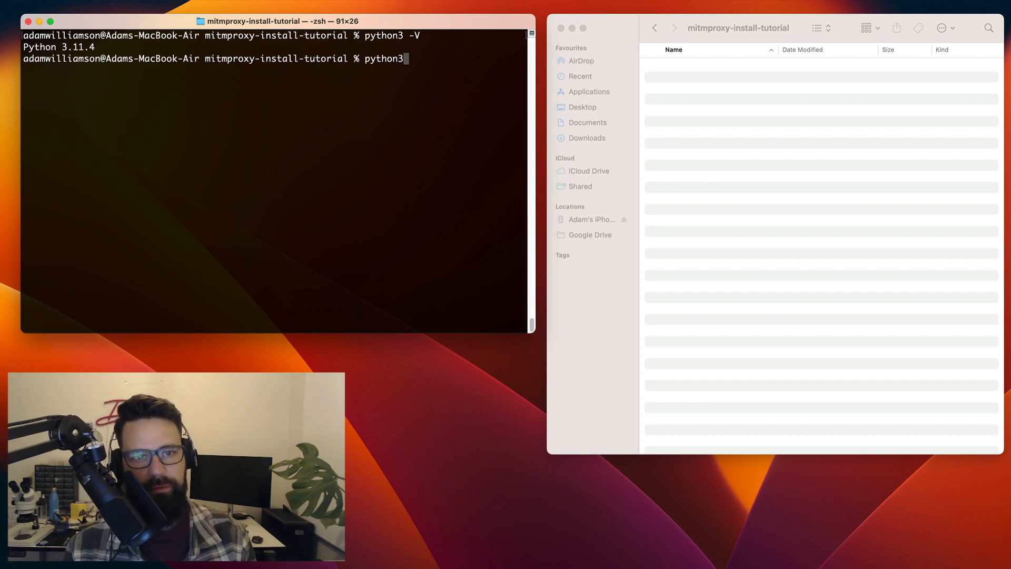
{"action": "type", "text": "-m venv"}
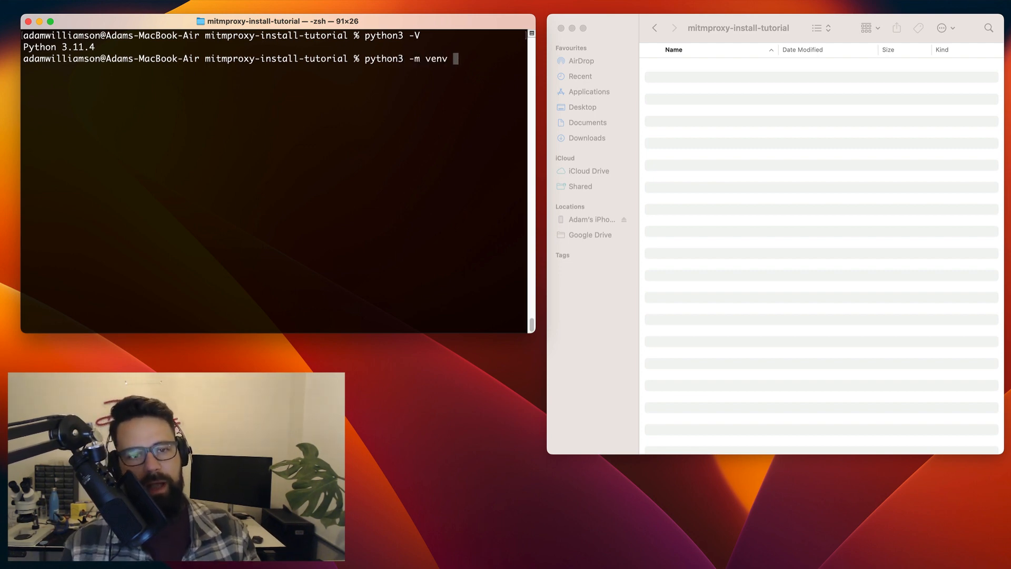
{"action": "type", "text": "venv"}
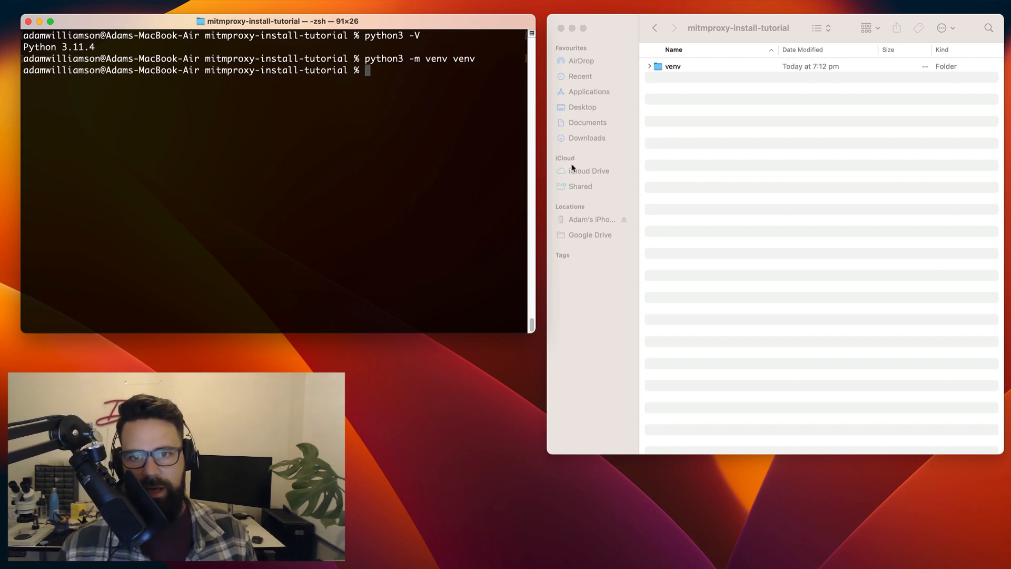
Step: In Finder, expand venv > lib > python3.11 > site-packages to show pip and setuptools
{"action": "left_click", "coordinate": [673, 66]}
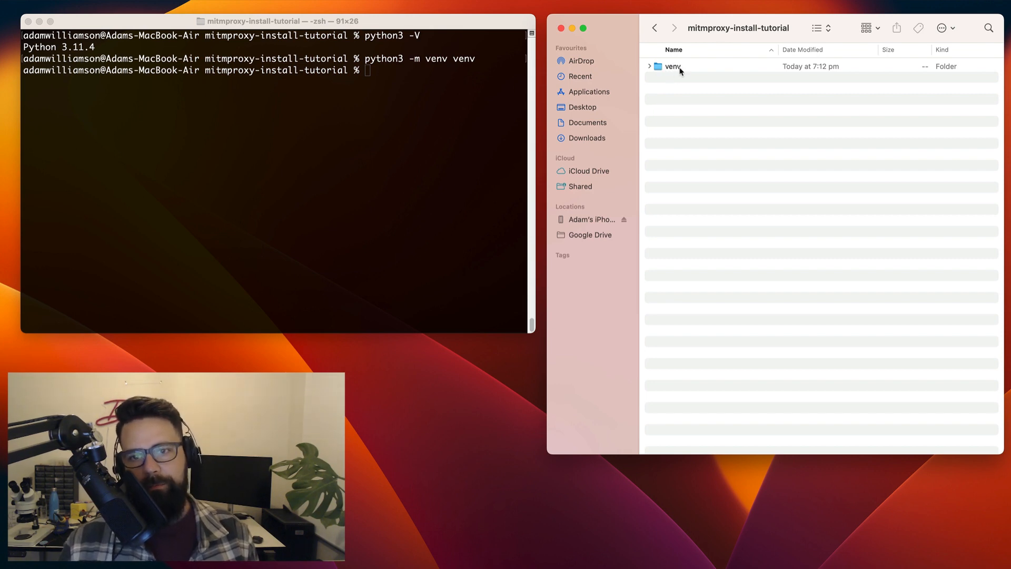
{"action": "left_click", "coordinate": [651, 66]}
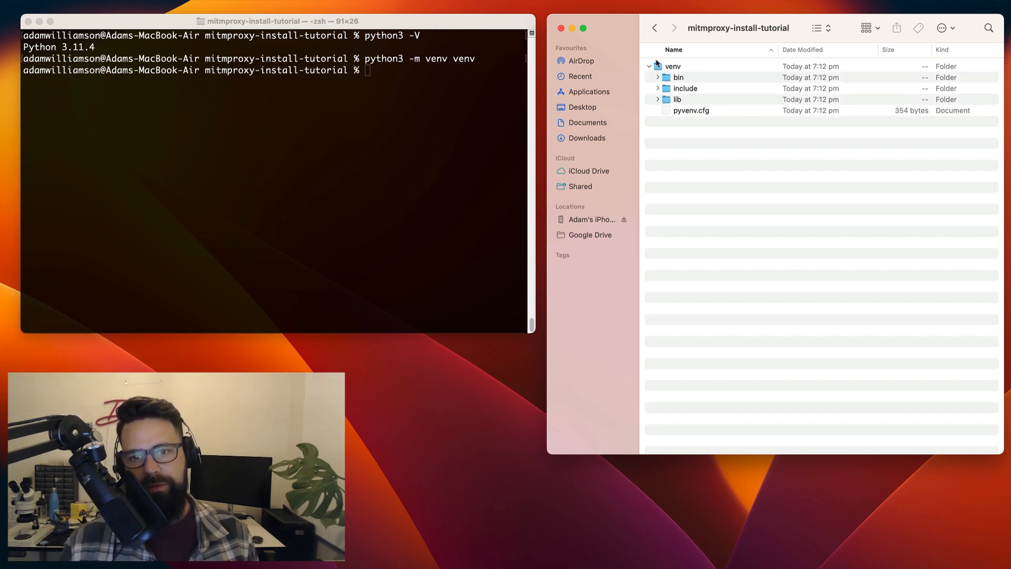
{"action": "left_click", "coordinate": [658, 78]}
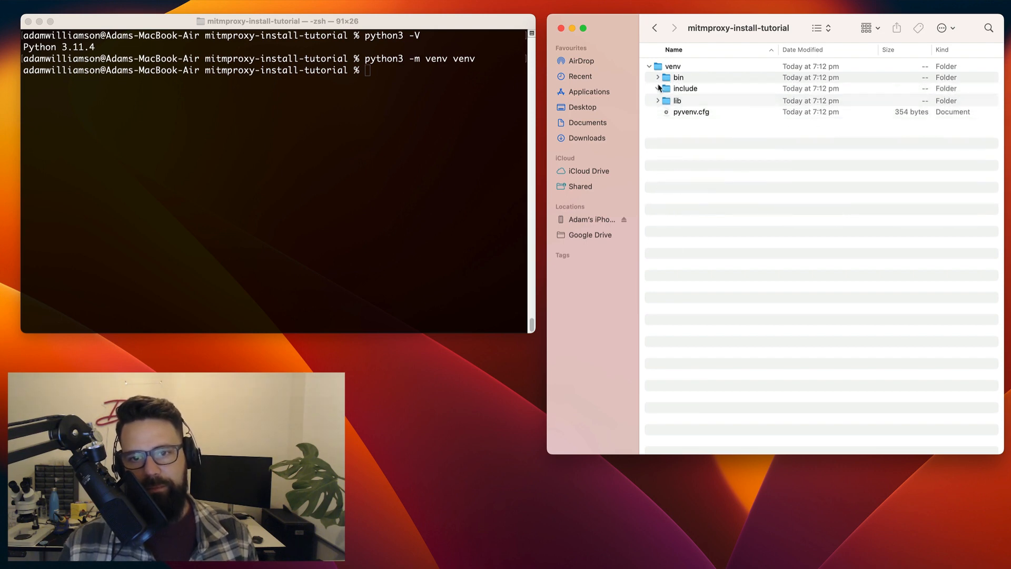
{"action": "left_click", "coordinate": [658, 89]}
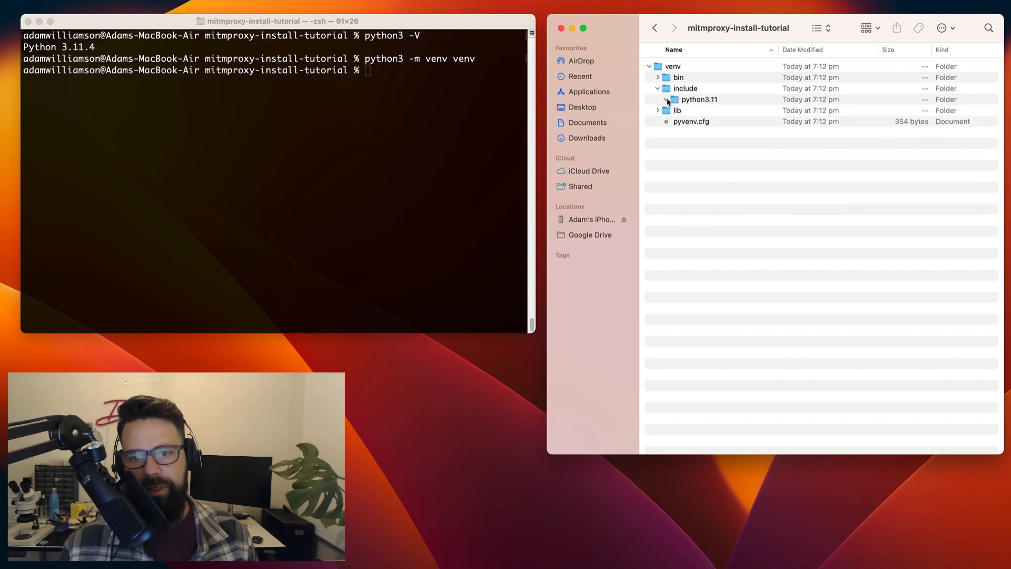
{"action": "left_click", "coordinate": [658, 110]}
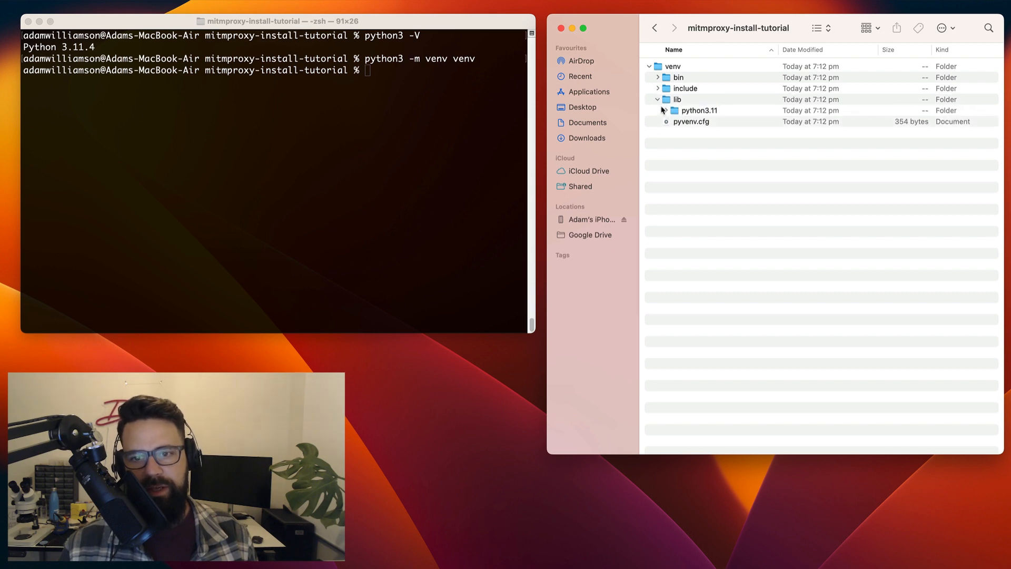
{"action": "left_click", "coordinate": [666, 110]}
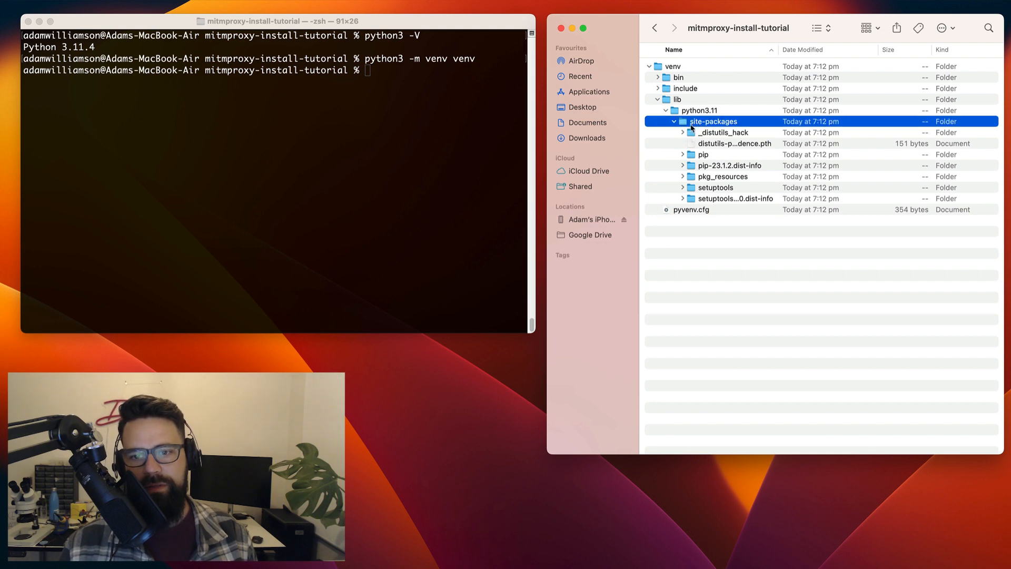
{"action": "mouse_move", "coordinate": [710, 260]}
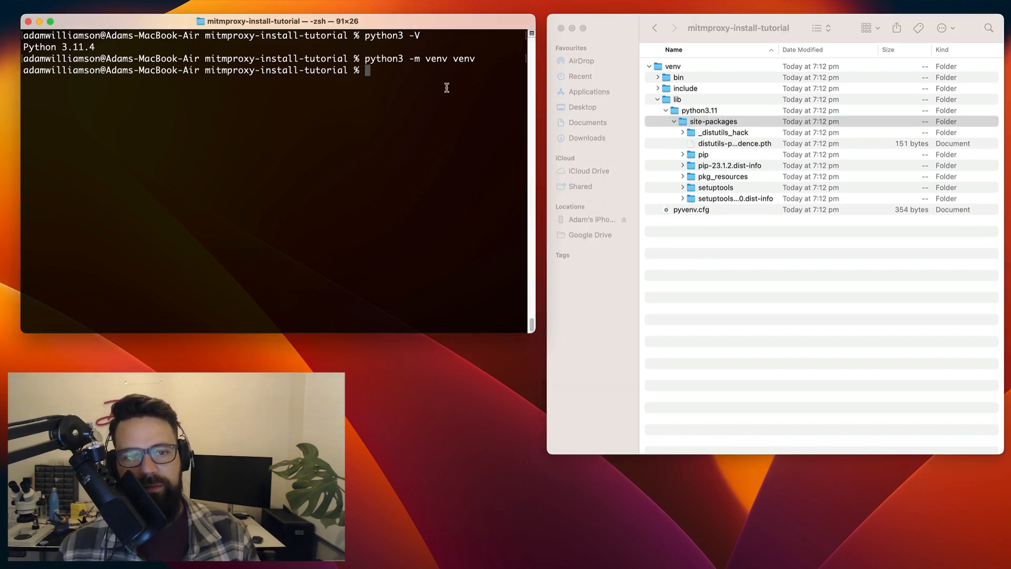
Step: Activate the environment with source venv/bin/activate
{"action": "type", "text": "pip install mitmproxy"}
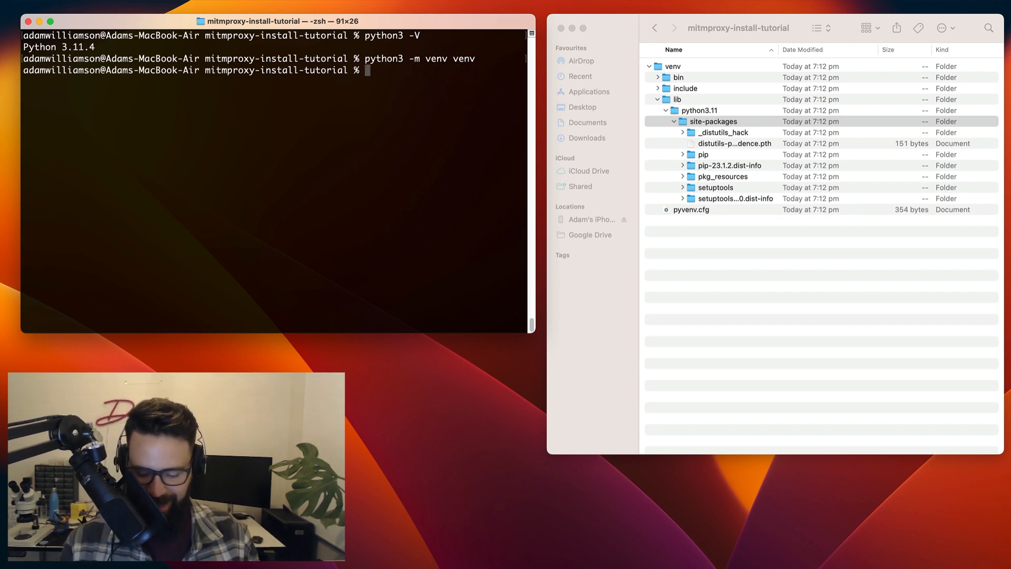
{"action": "type", "text": "source"}
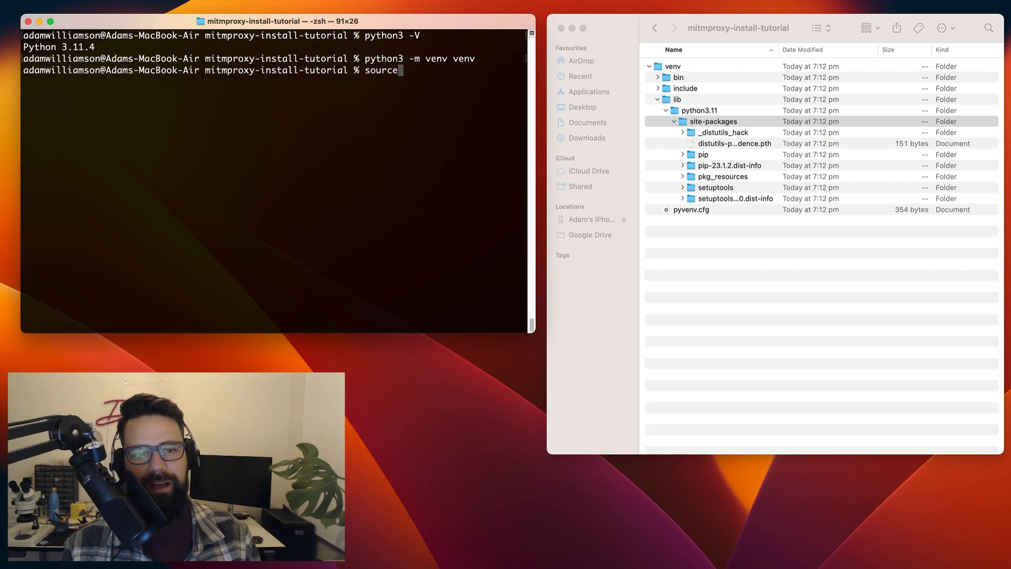
{"action": "type", "text": "venv/"}
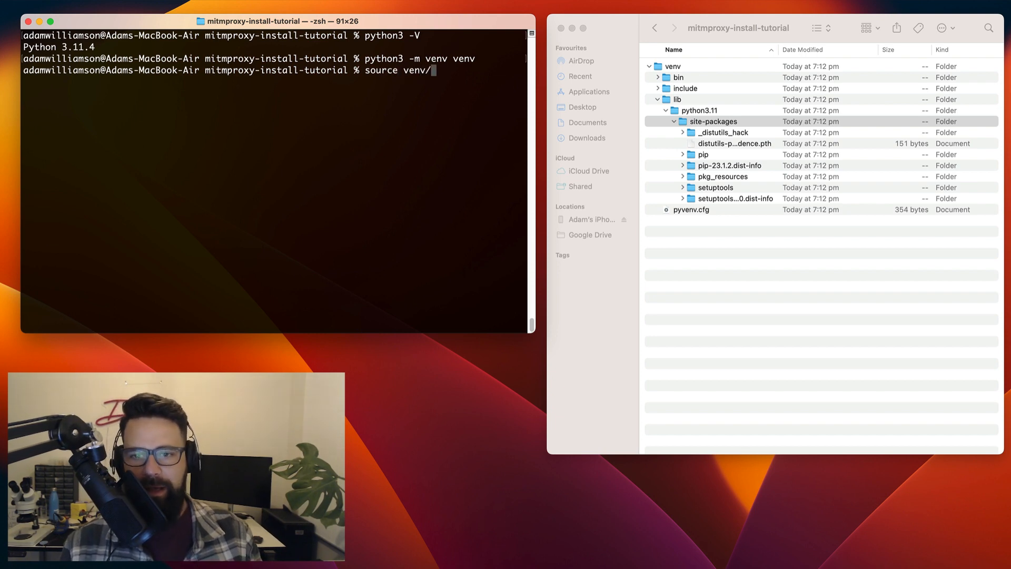
{"action": "type", "text": "bin/activate"}
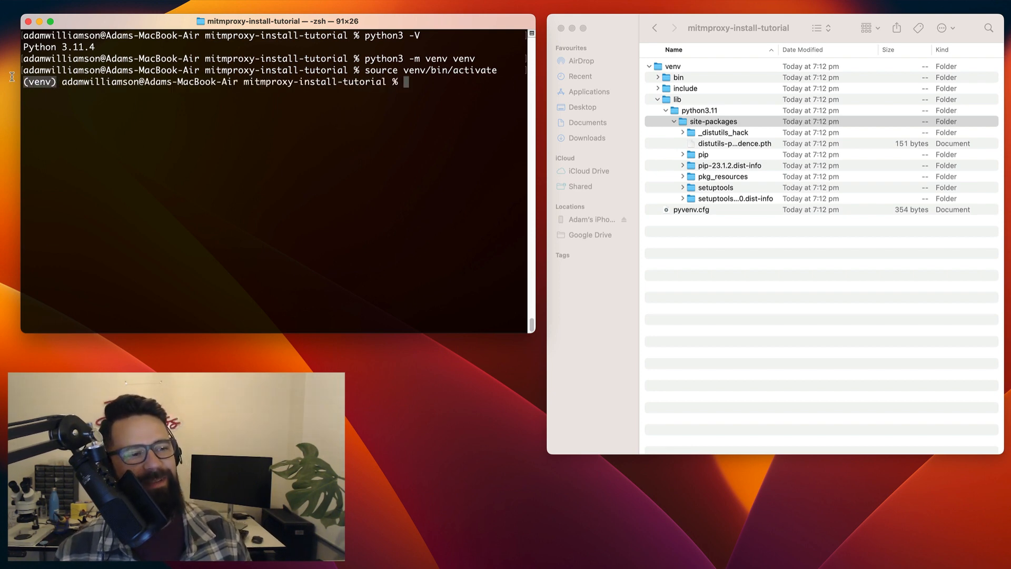
{"action": "mouse_move", "coordinate": [388, 159]}
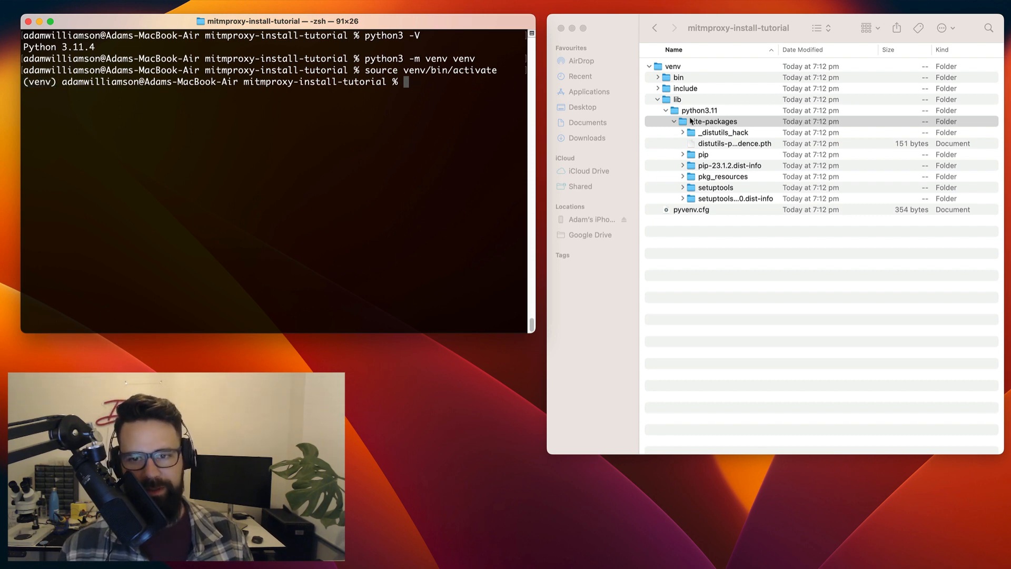
{"action": "mouse_move", "coordinate": [428, 92]}
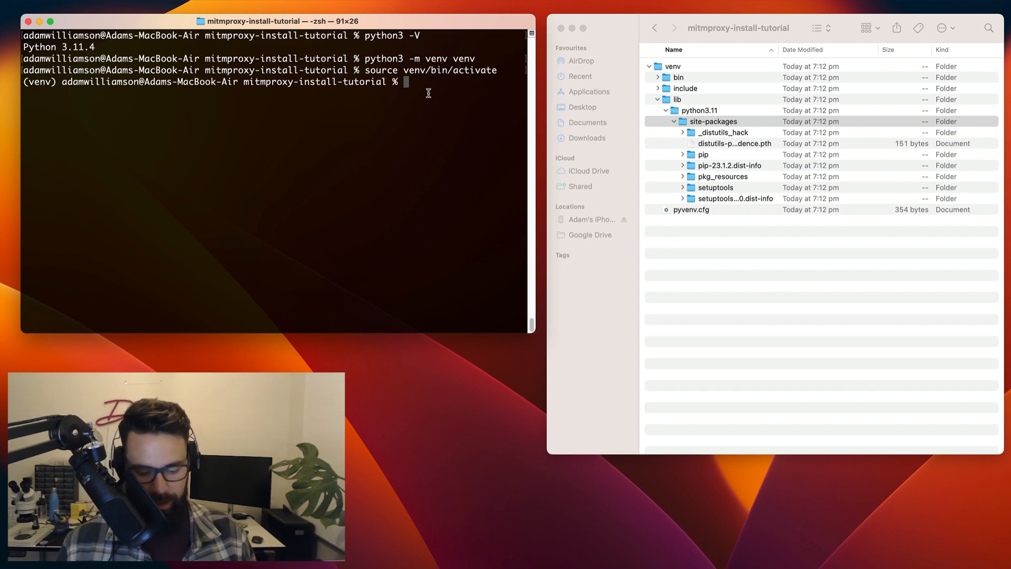
Step: Install mitmproxy with pip, review the output, and collapse the Finder folders
{"action": "type", "text": "pip install mitmproxy"}
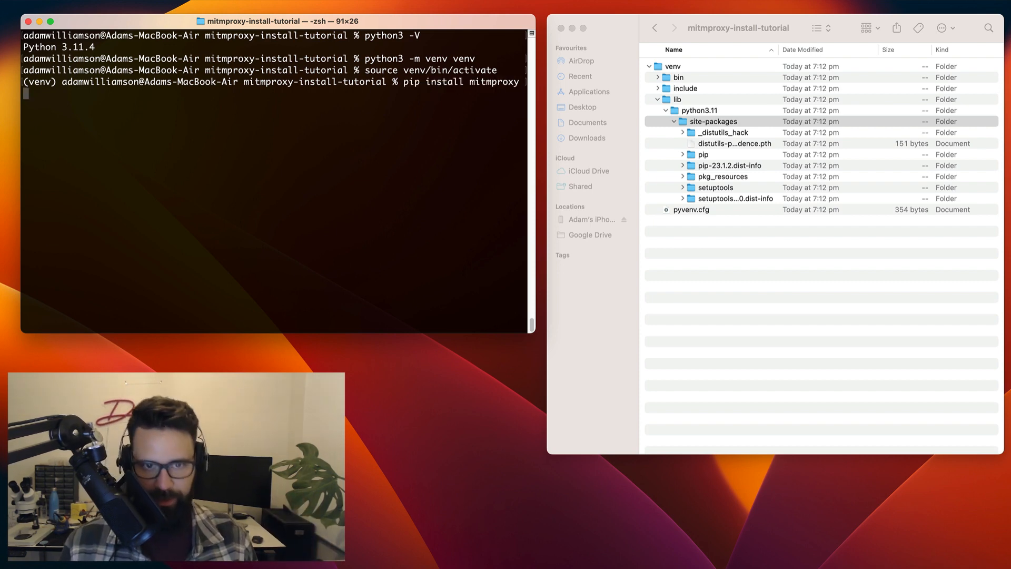
{"action": "key", "text": "Return"}
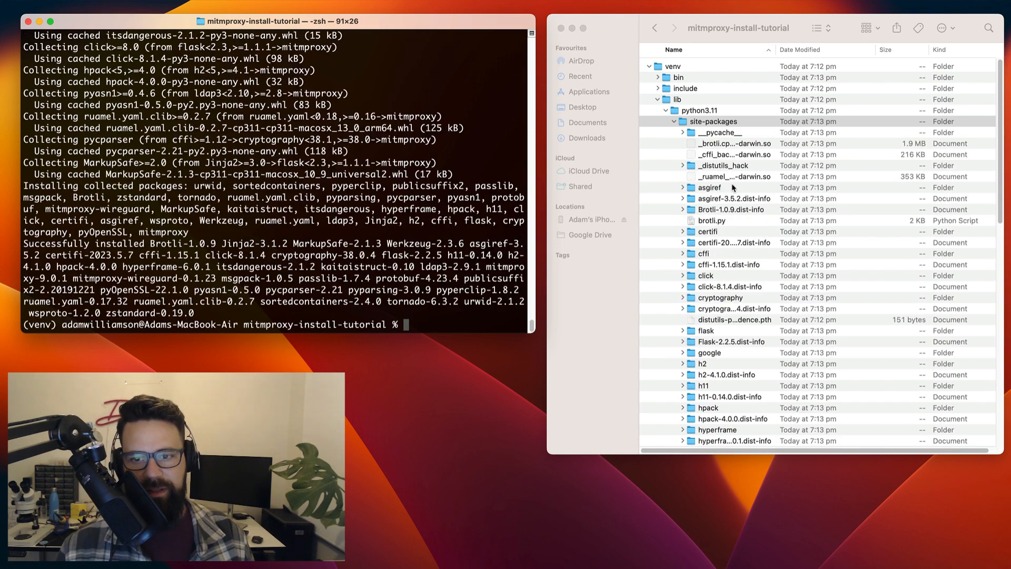
{"action": "scroll", "scroll_direction": "down", "scroll_amount": 3}
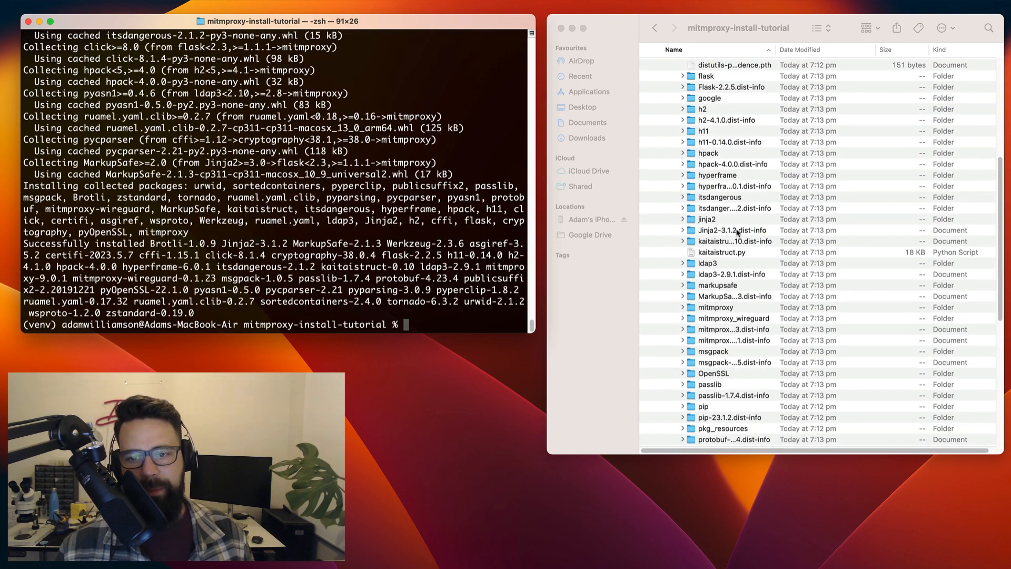
{"action": "scroll", "scroll_direction": "down", "scroll_amount": 3}
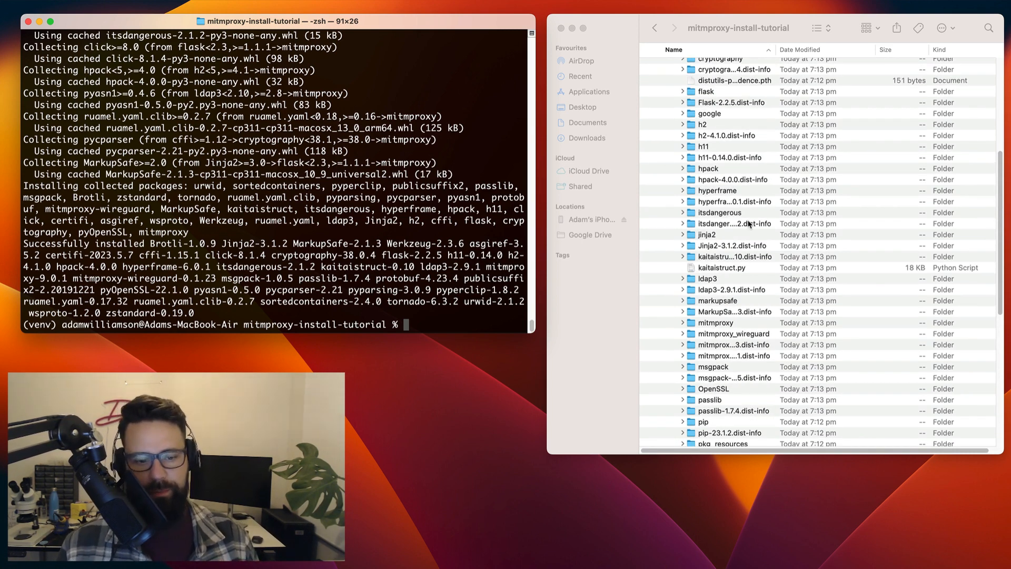
{"action": "mouse_move", "coordinate": [732, 234]}
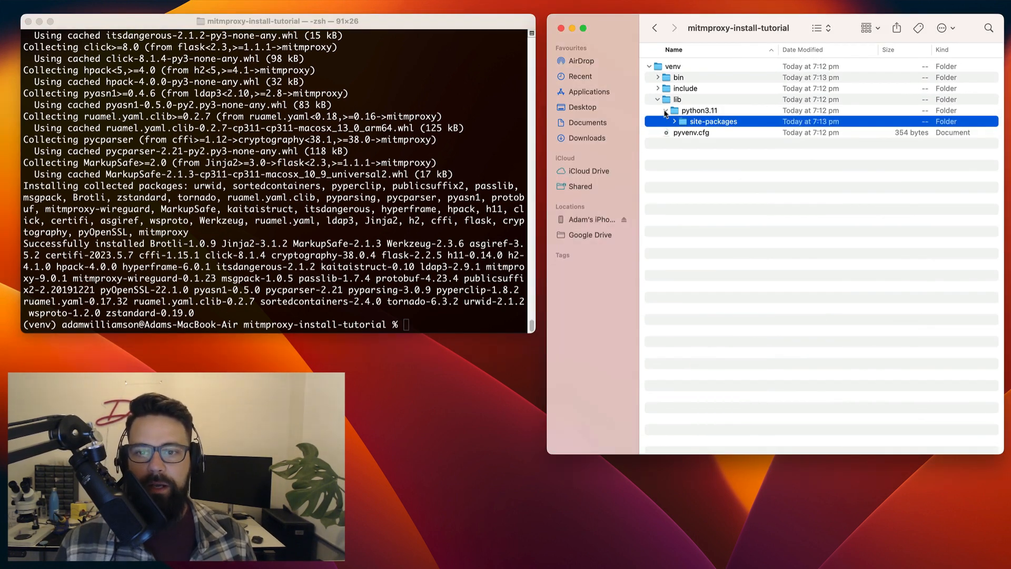
{"action": "left_click", "coordinate": [658, 99]}
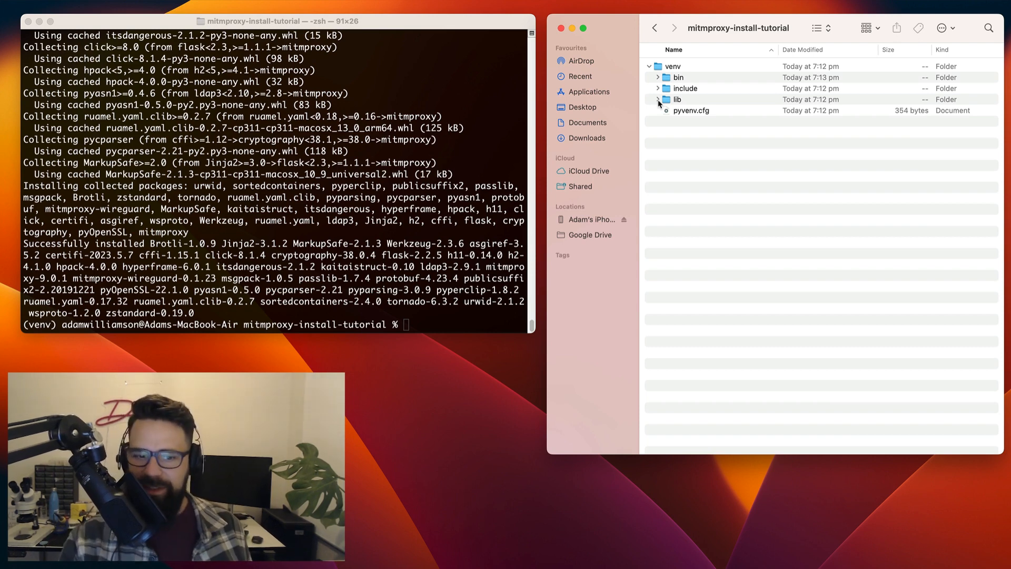
{"action": "left_click", "coordinate": [449, 328]}
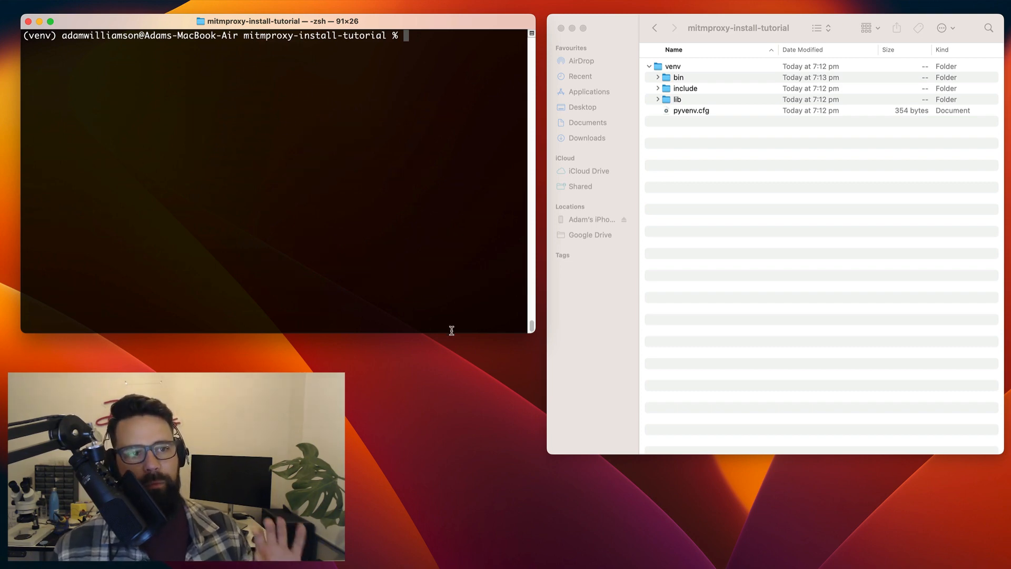
{"action": "mouse_move", "coordinate": [454, 330]}
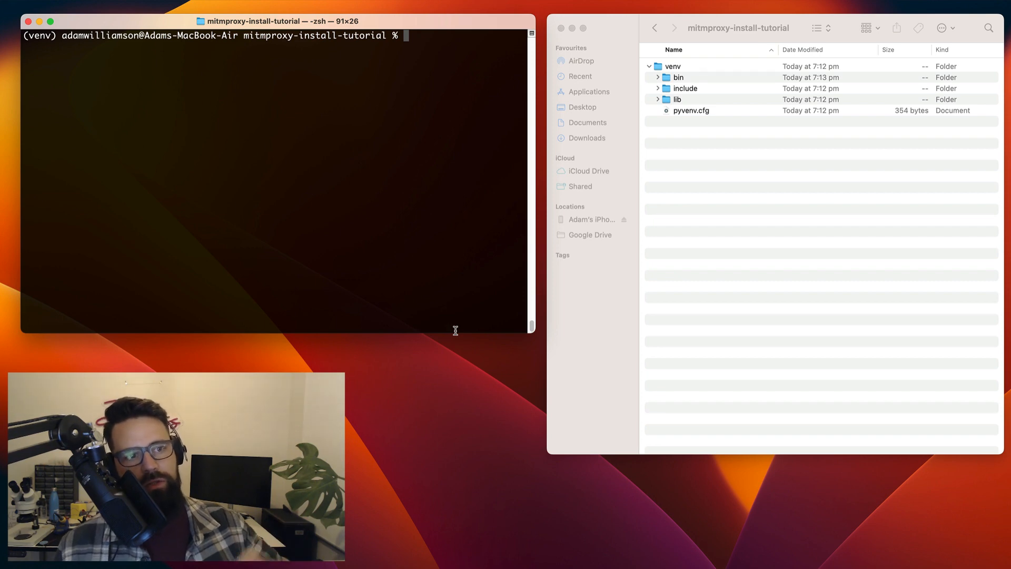
{"action": "mouse_move", "coordinate": [442, 263]}
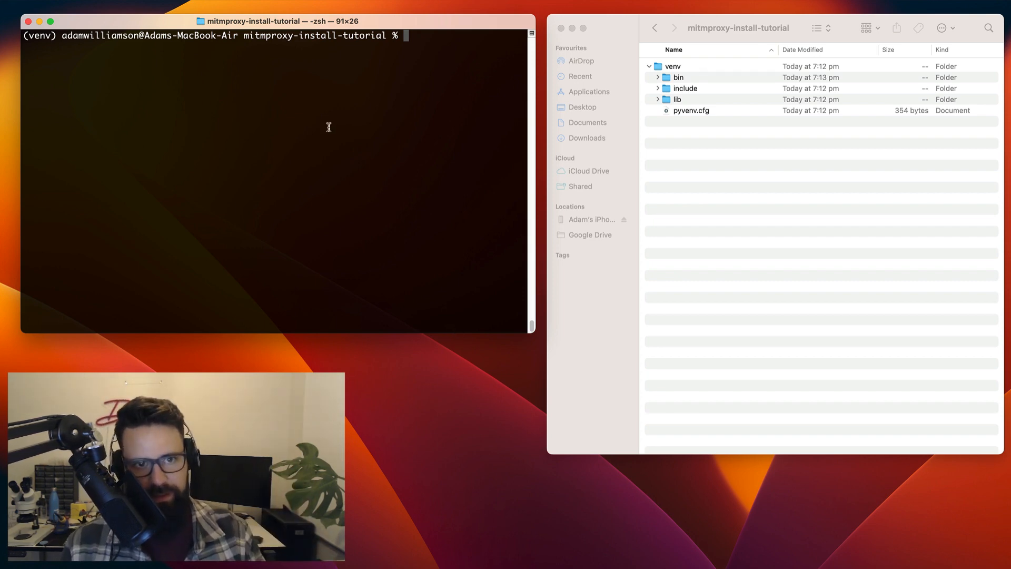
Step: Run ifconfig and highlight interface en0 and its address 192.168.1.26
{"action": "type", "text": "if"}
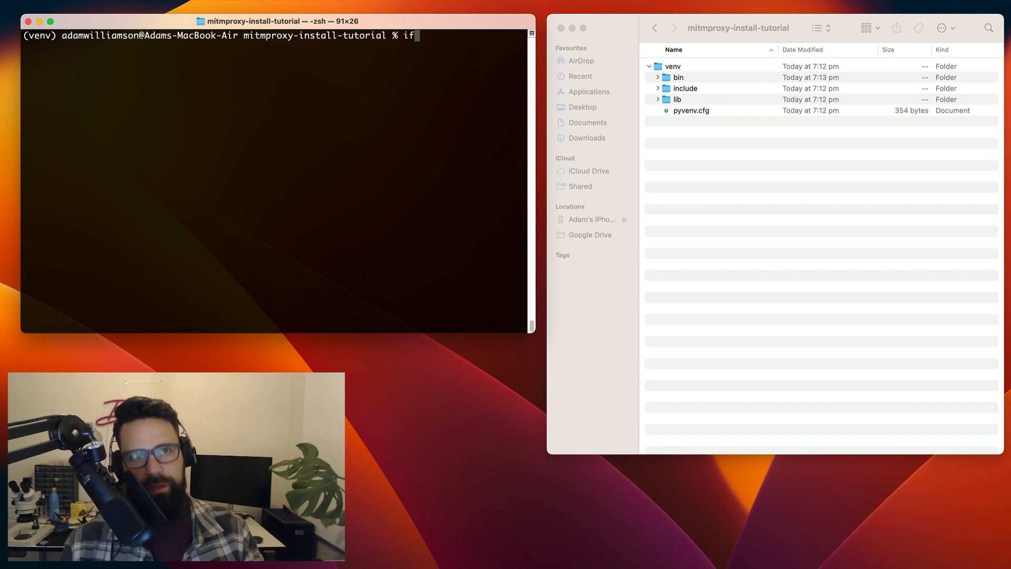
{"action": "type", "text": "c"}
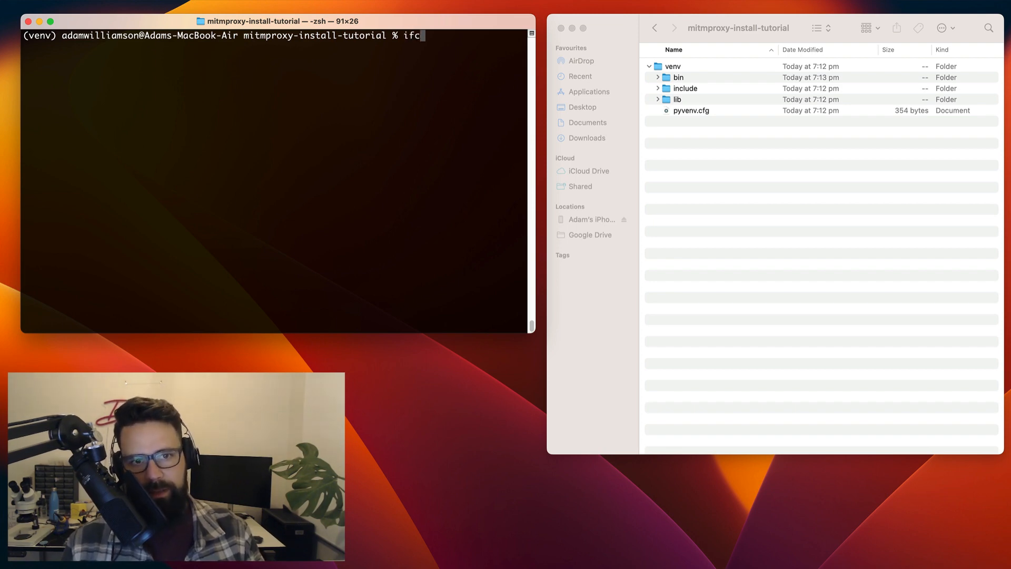
{"action": "type", "text": "onfi"}
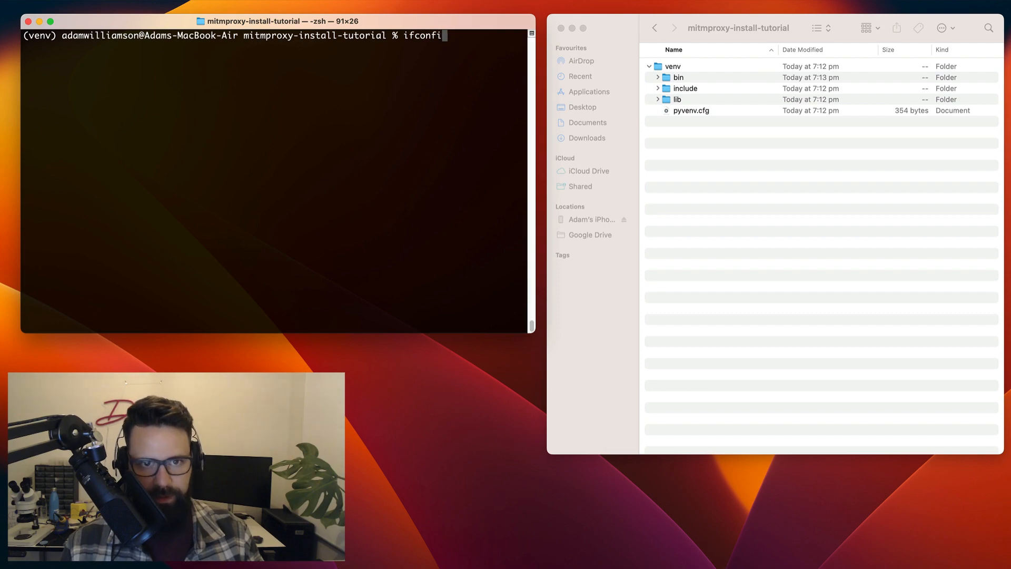
{"action": "key", "text": "enter"}
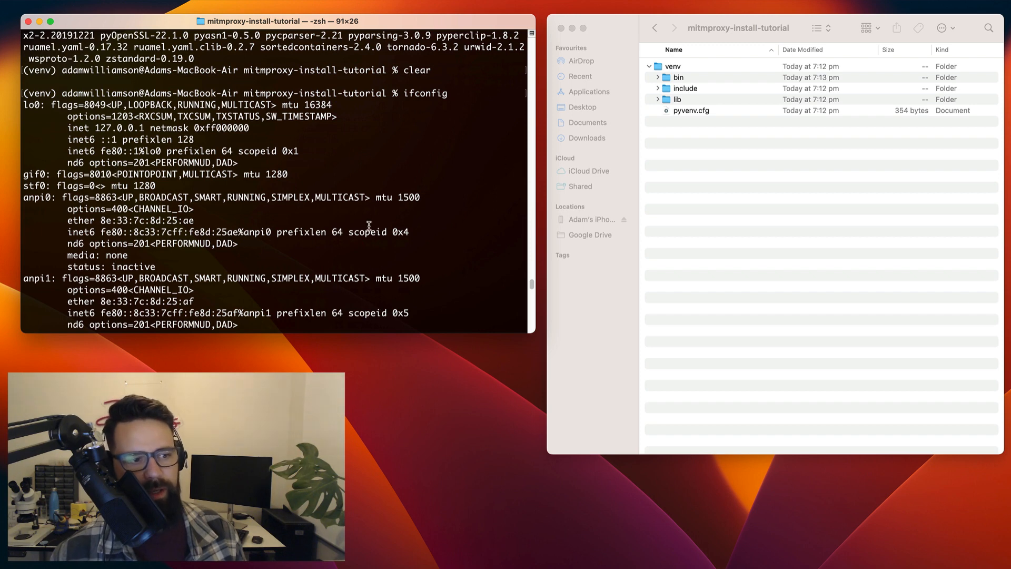
{"action": "scroll", "scroll_direction": "down", "scroll_amount": 3}
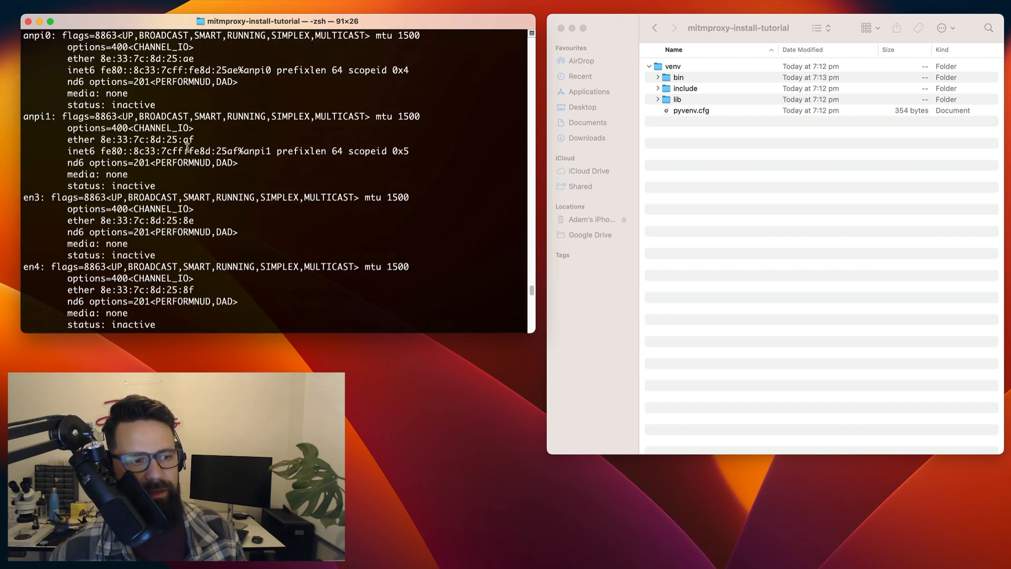
{"action": "scroll", "scroll_direction": "down", "scroll_amount": 3}
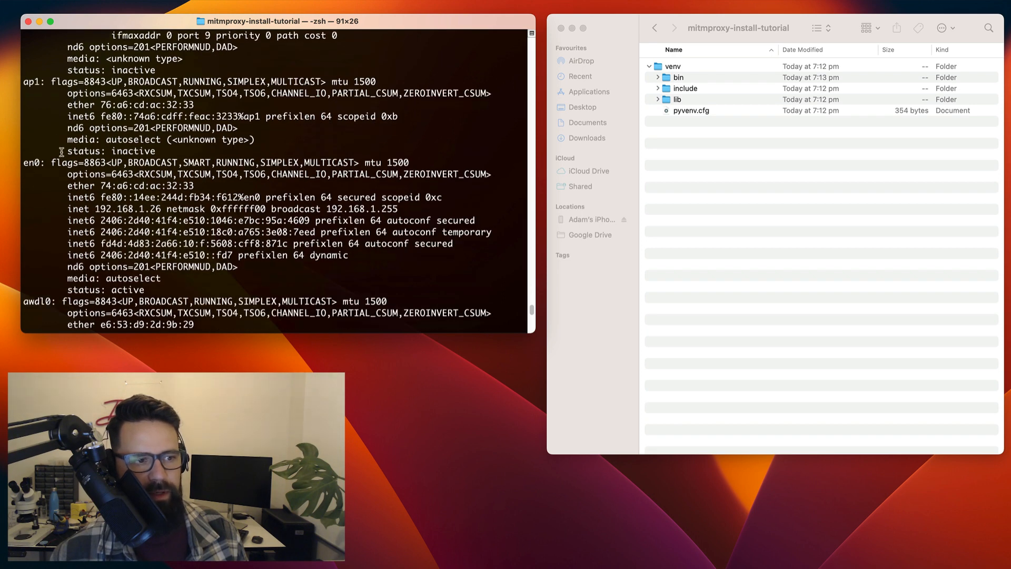
{"action": "double_click", "coordinate": [31, 162]}
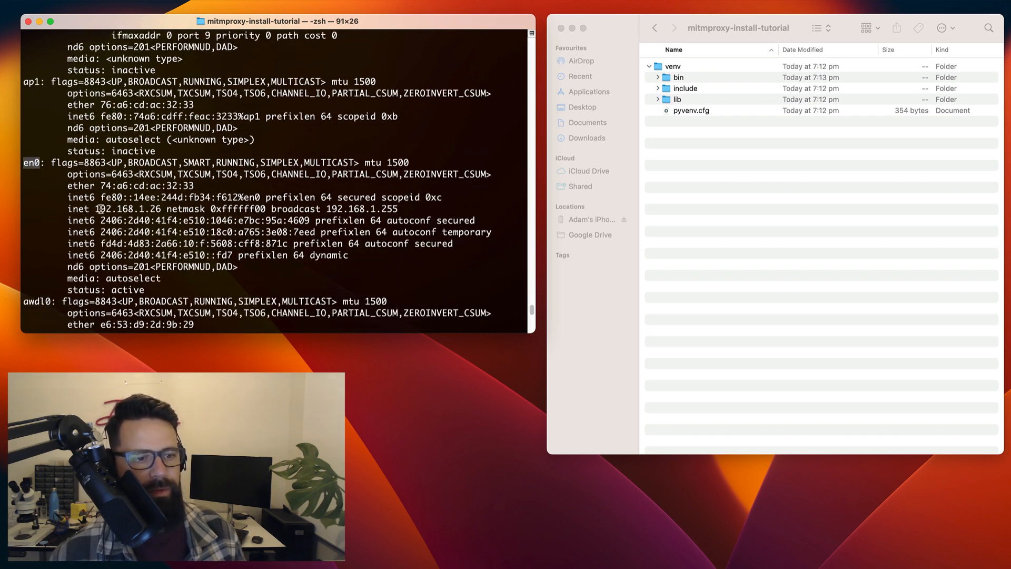
{"action": "double_click", "coordinate": [113, 209]}
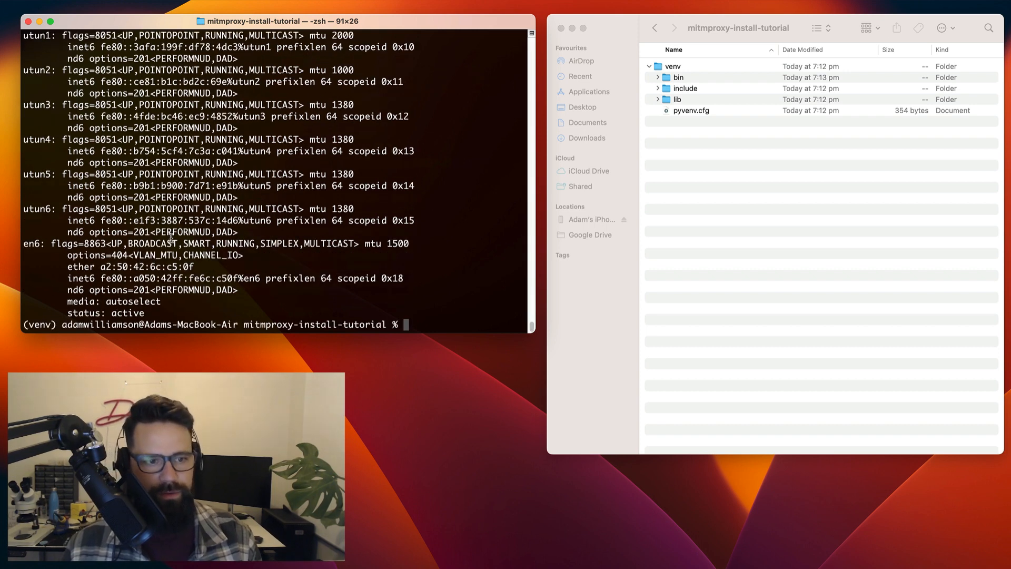
Step: Clear the screen, launch mitmproxy on port 8080, then quit it with q
{"action": "type", "text": "clea"}
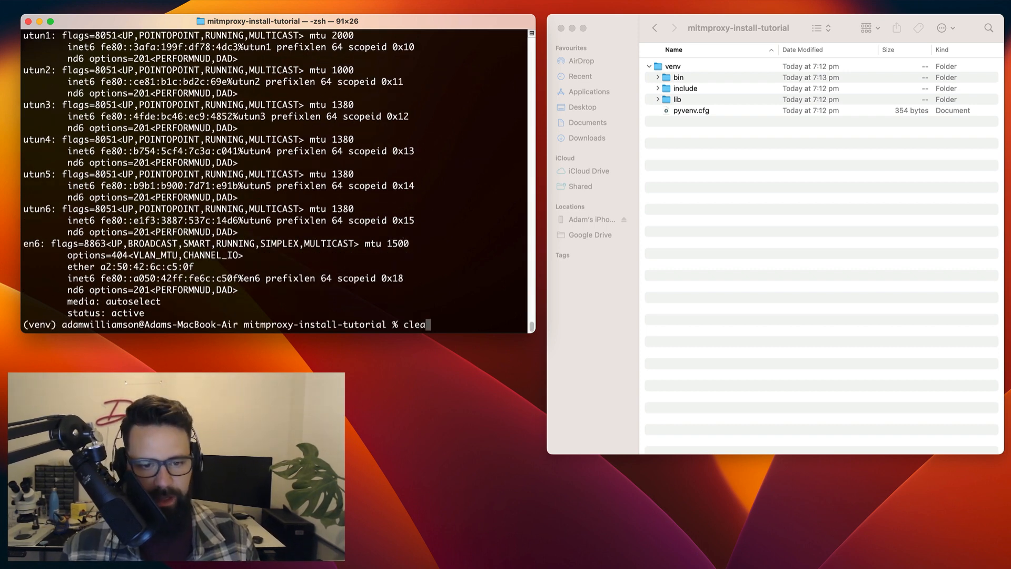
{"action": "key", "text": "Return"}
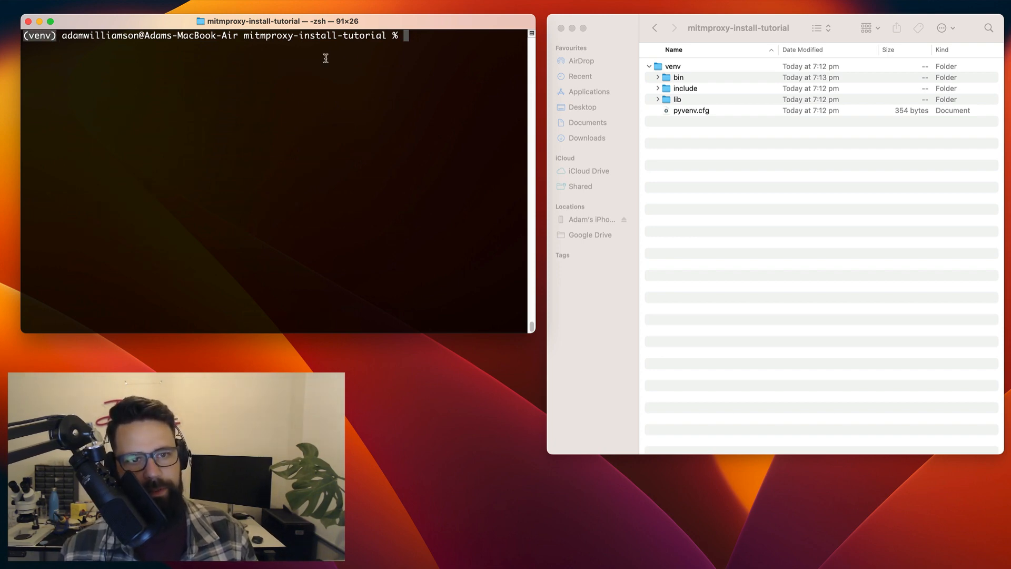
{"action": "type", "text": "mit"}
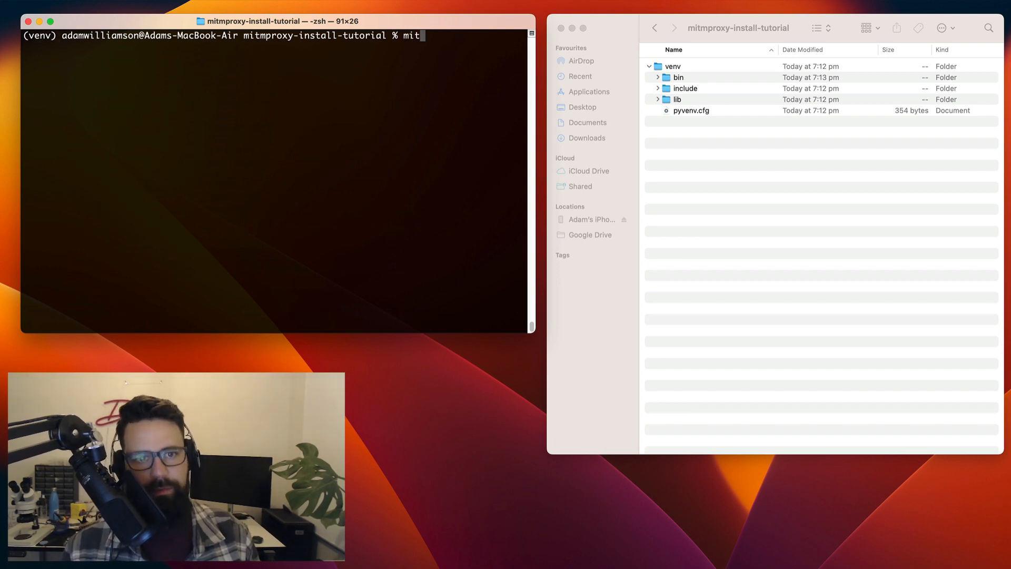
{"action": "type", "text": "m"}
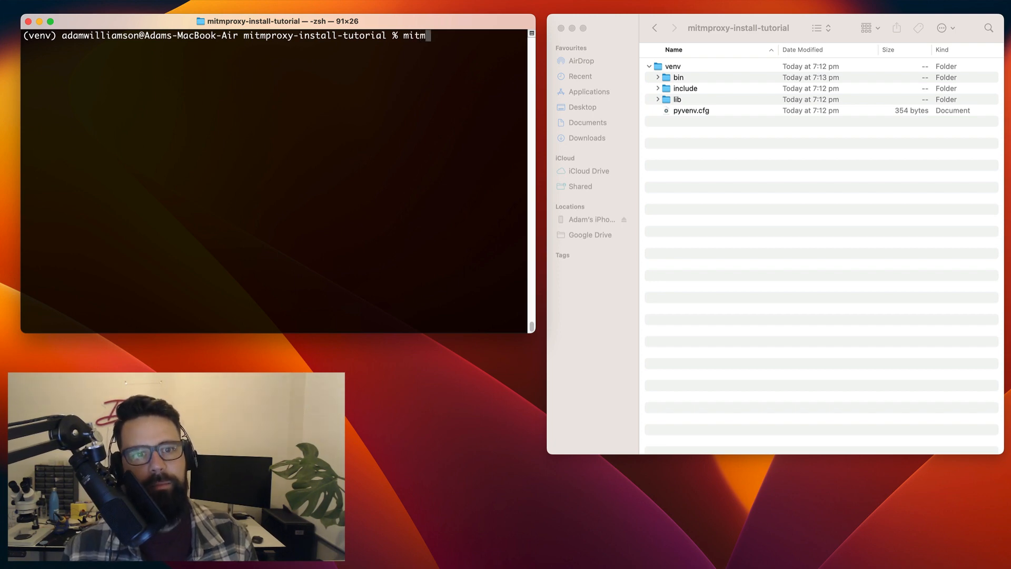
{"action": "type", "text": "proxy"}
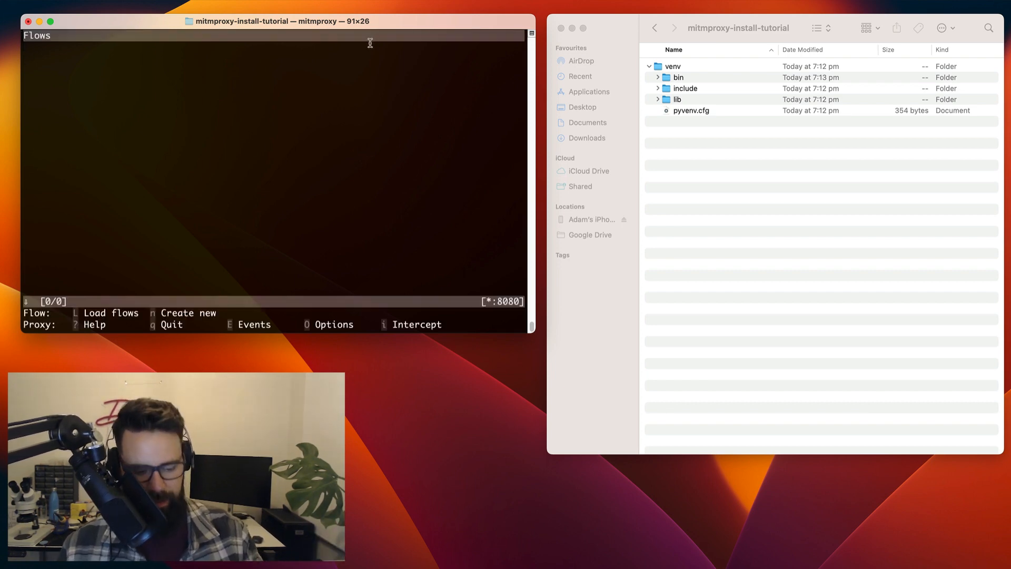
{"action": "key", "text": "q"}
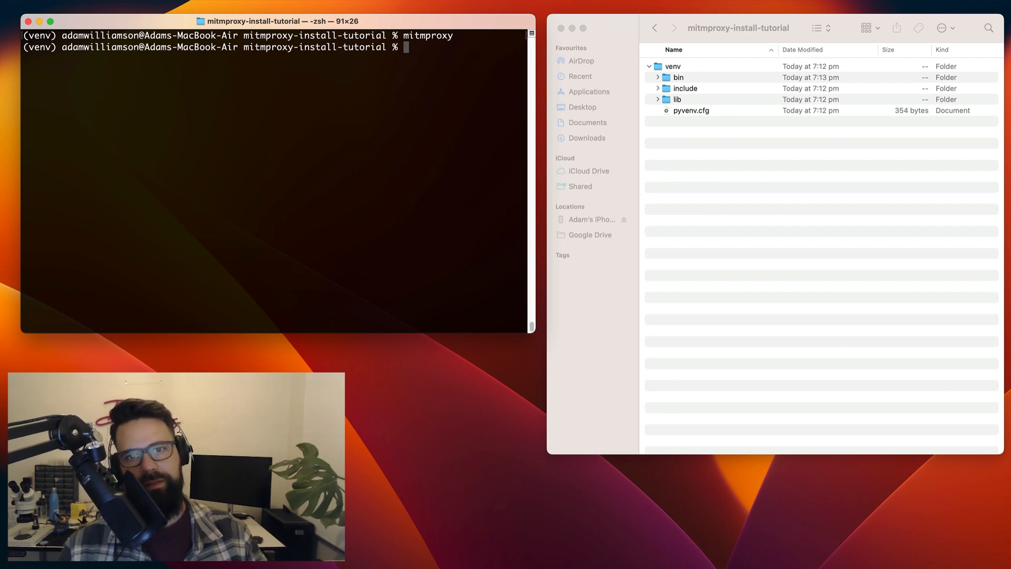
Step: Deactivate the venv, see mitmproxy fail, reactivate, and relaunch mitmproxy
{"action": "type", "text": "deactivate"}
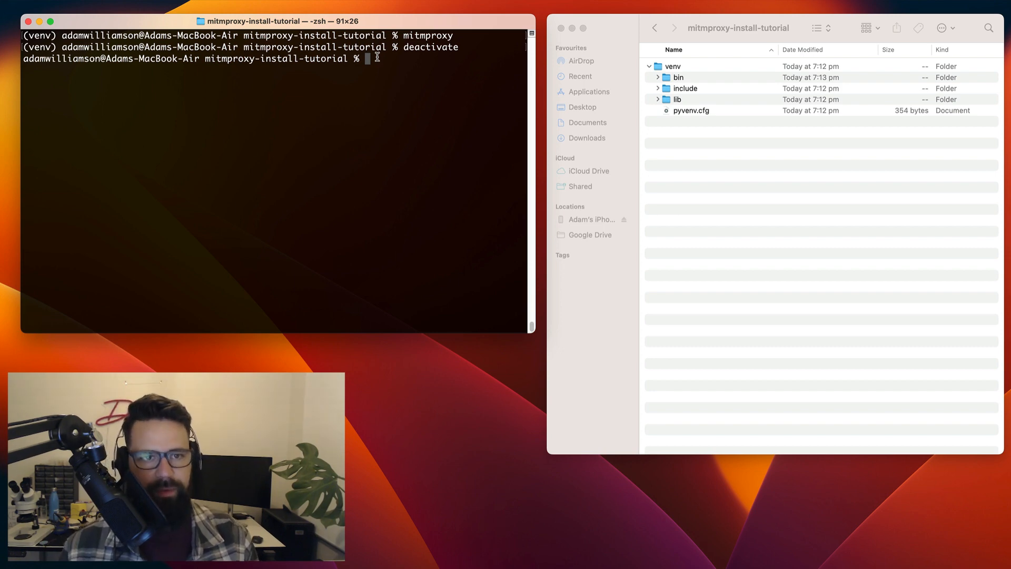
{"action": "type", "text": "mitmproxy"}
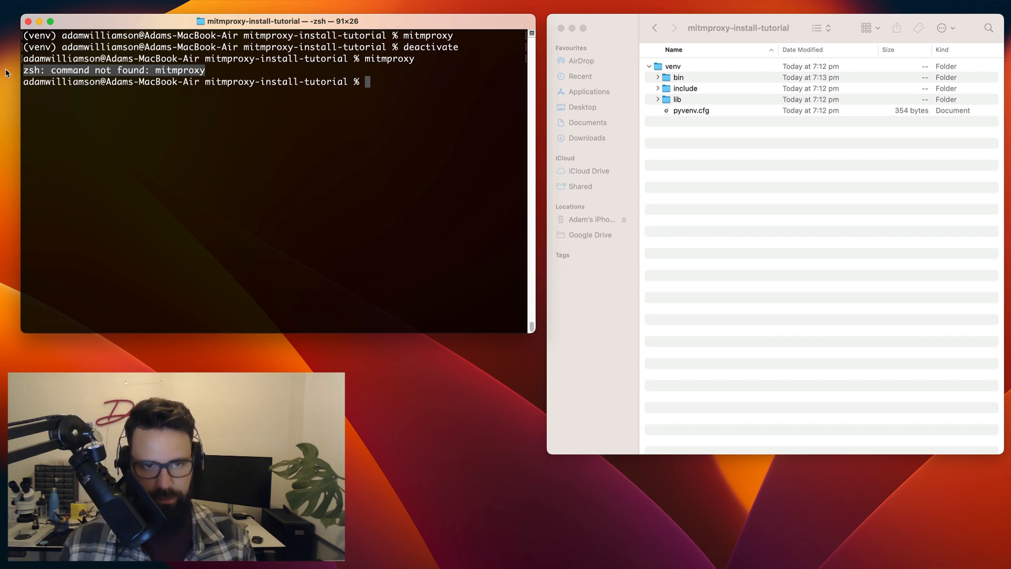
{"action": "type", "text": "pip install mitmproxy"}
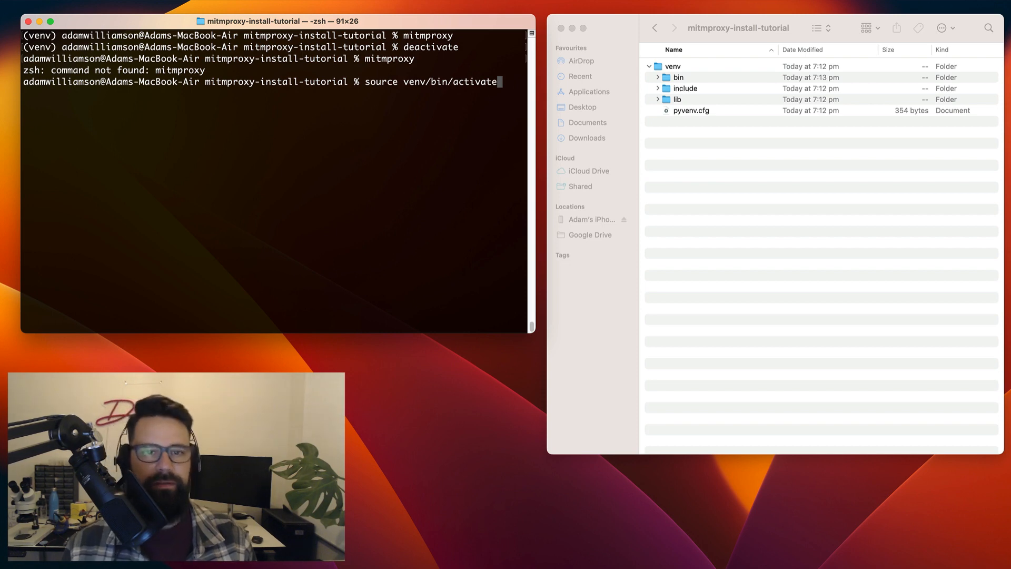
{"action": "key", "text": "Return"}
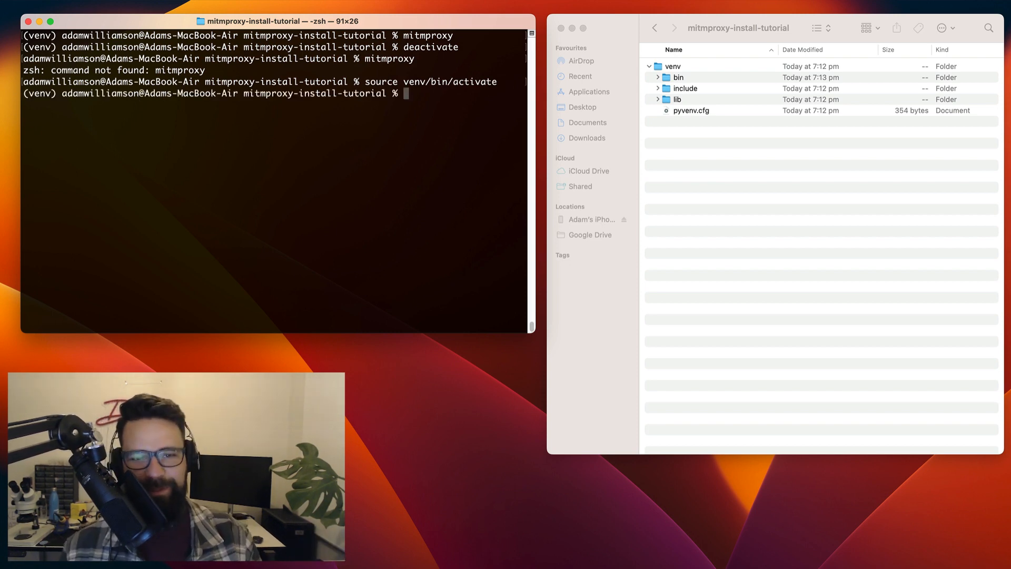
{"action": "type", "text": "mitmproxy"}
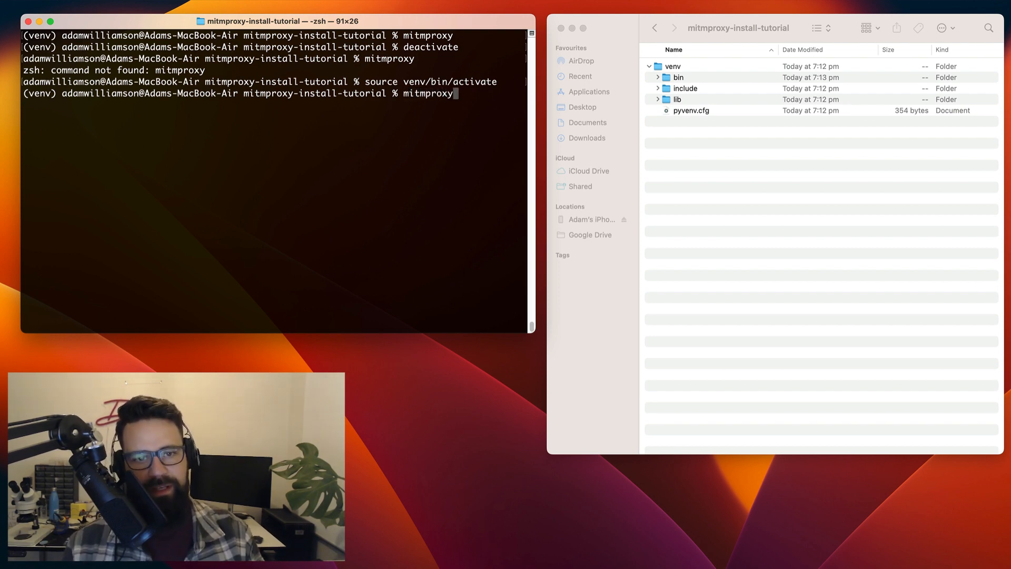
{"action": "key", "text": "enter"}
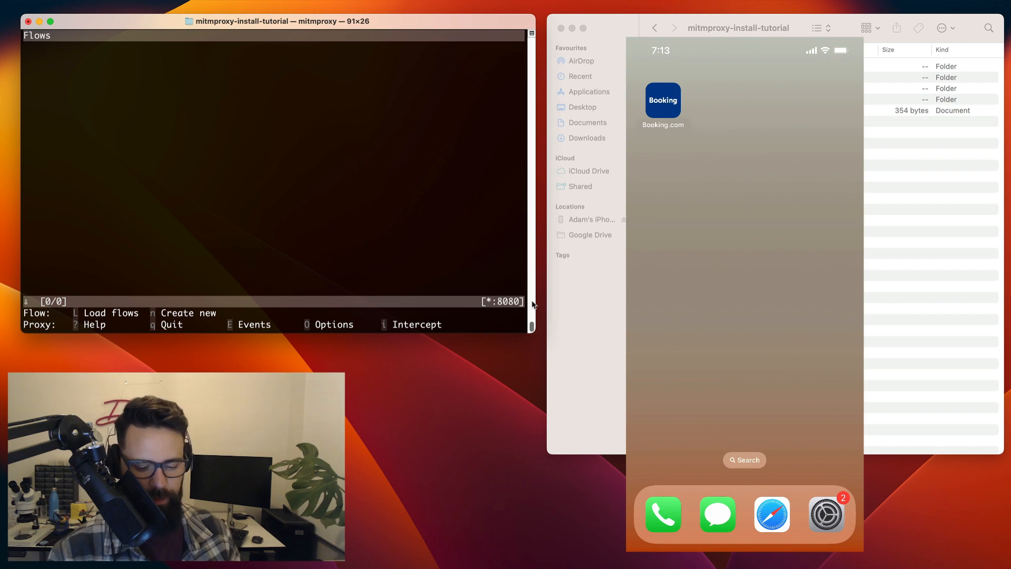
Step: Open the HTTP proxy settings for the MDU Space Station Wi-Fi network
{"action": "left_click", "coordinate": [827, 514]}
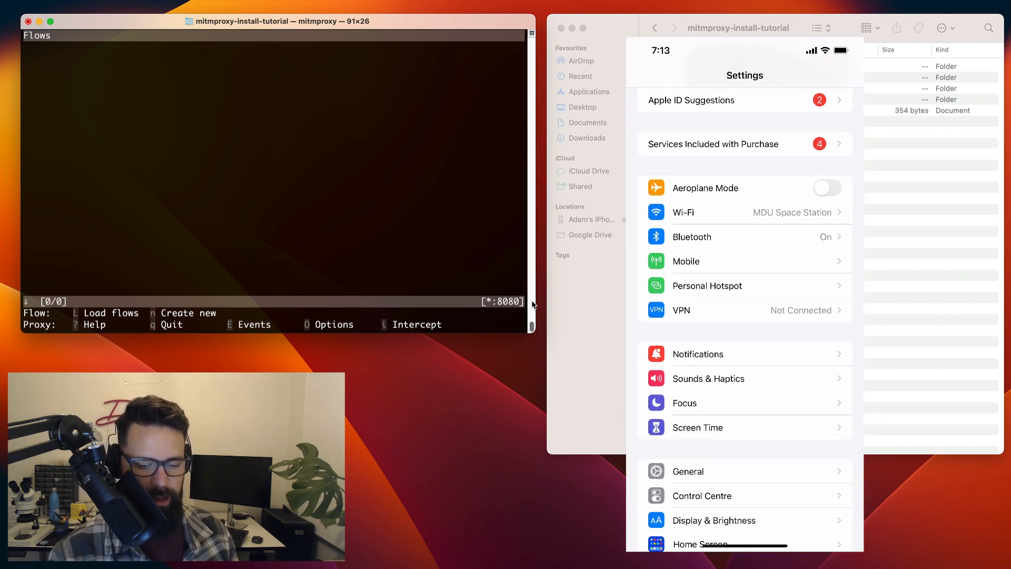
{"action": "left_click", "coordinate": [682, 212]}
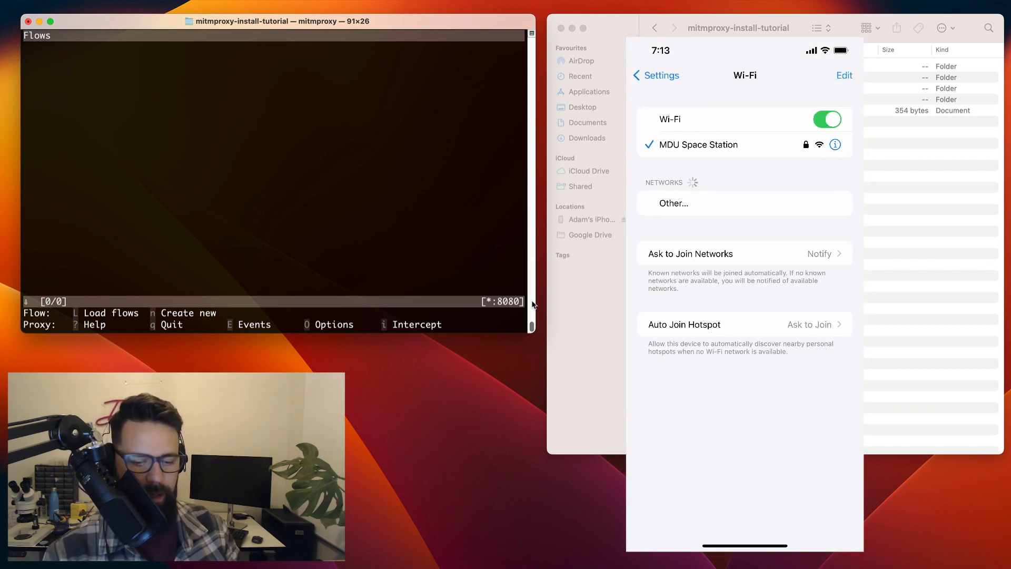
{"action": "left_click", "coordinate": [835, 144]}
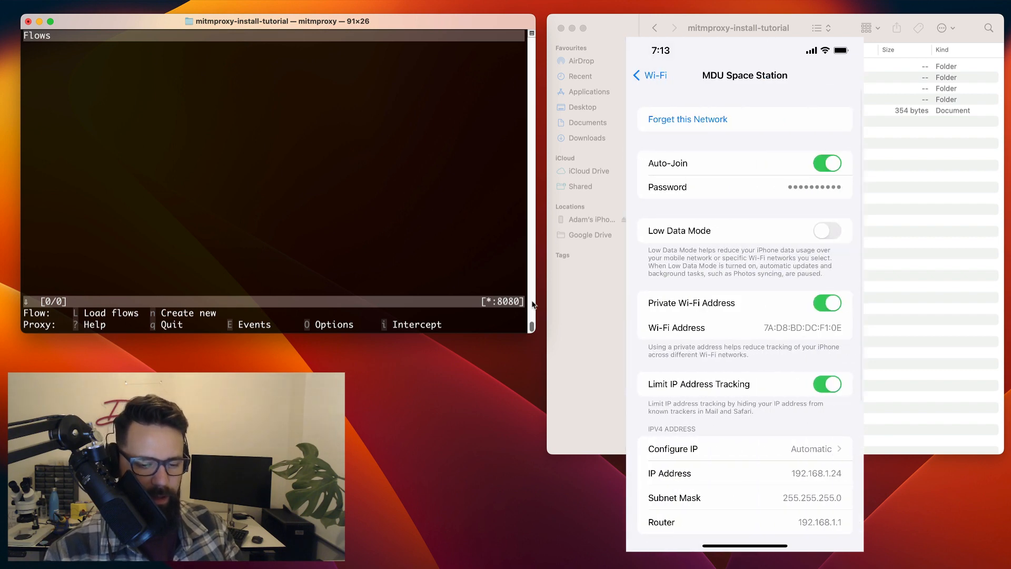
{"action": "scroll", "scroll_direction": "down", "scroll_amount": 3}
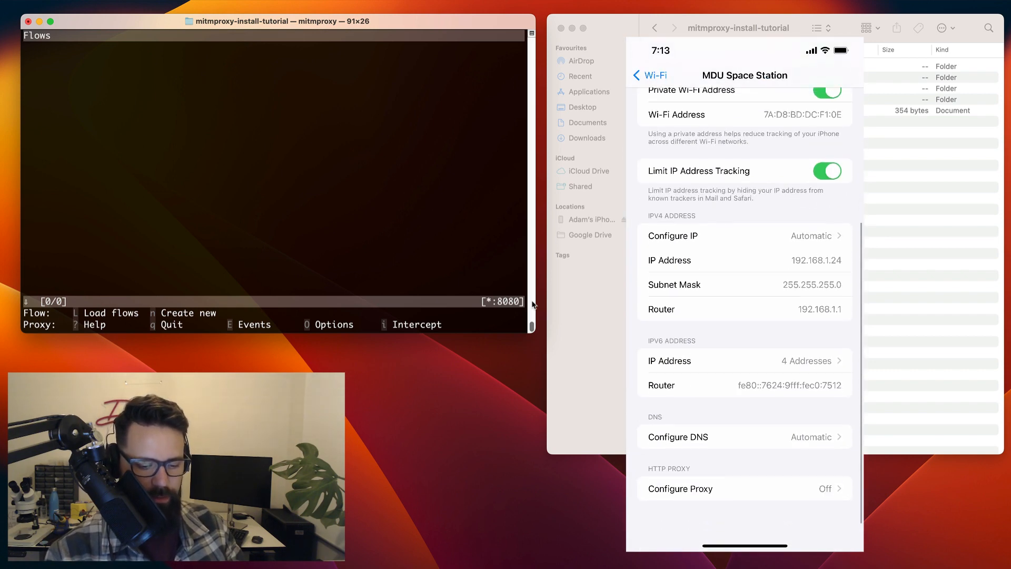
{"action": "left_click", "coordinate": [679, 489]}
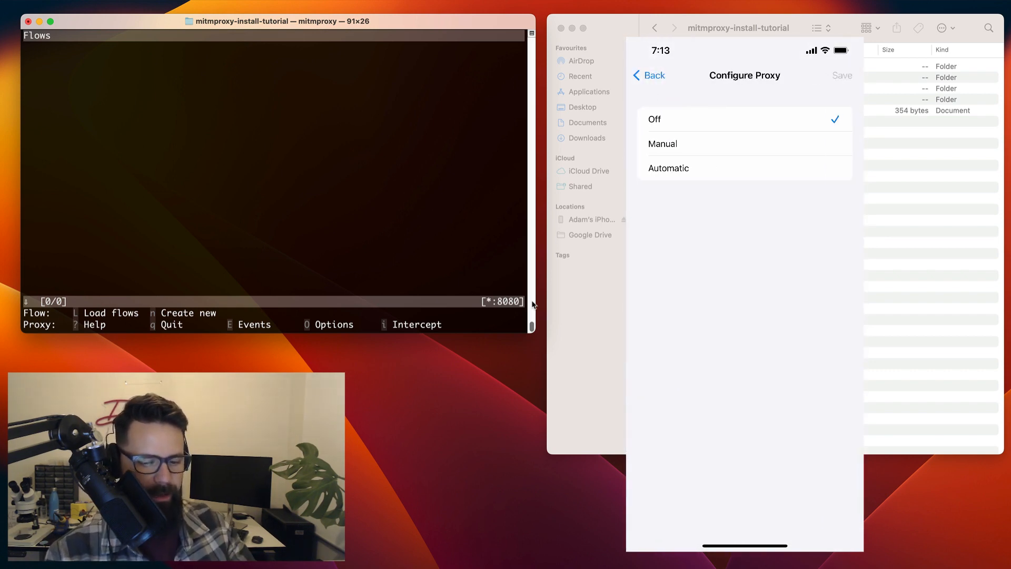
Step: Set the proxy to Manual with server 192.168.1.26 and port 8080
{"action": "left_click", "coordinate": [662, 143]}
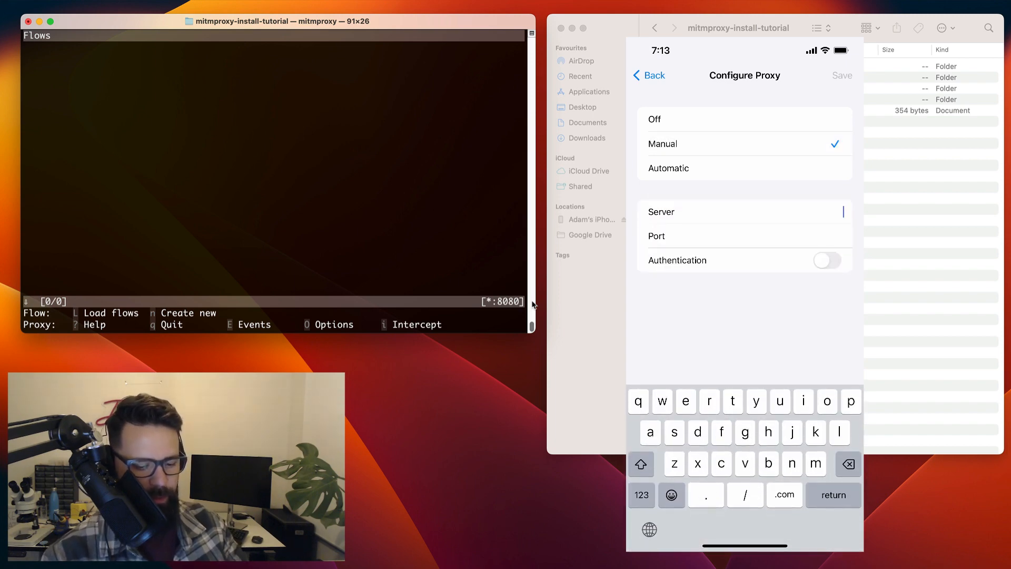
{"action": "type", "text": "192.168.1"}
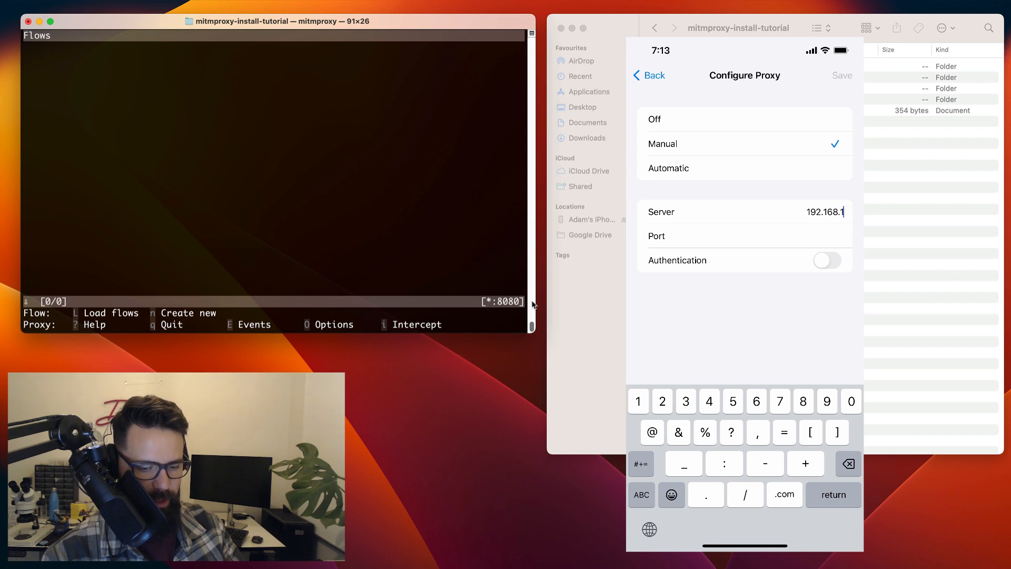
{"action": "type", "text": "26"}
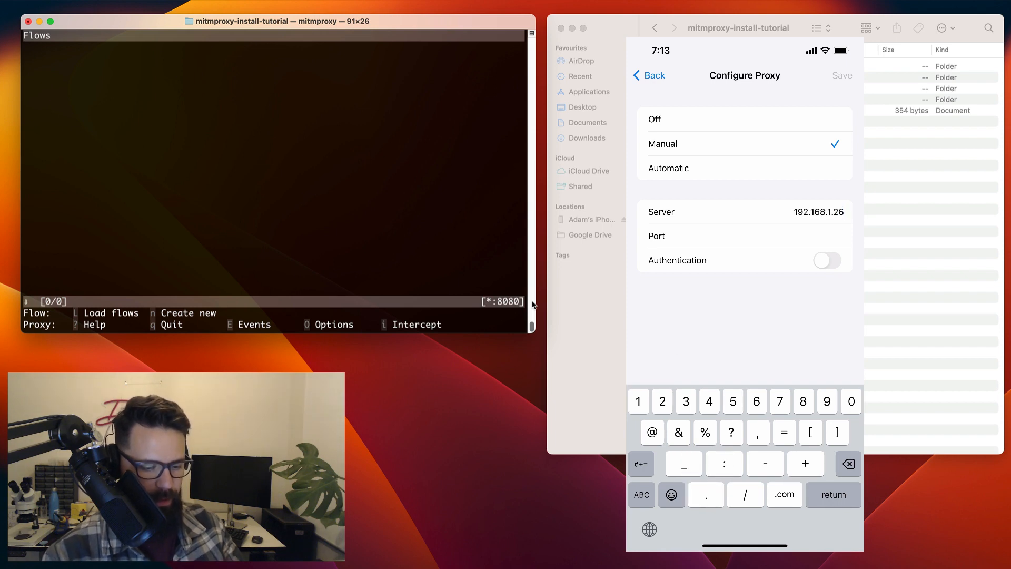
{"action": "type", "text": "8080"}
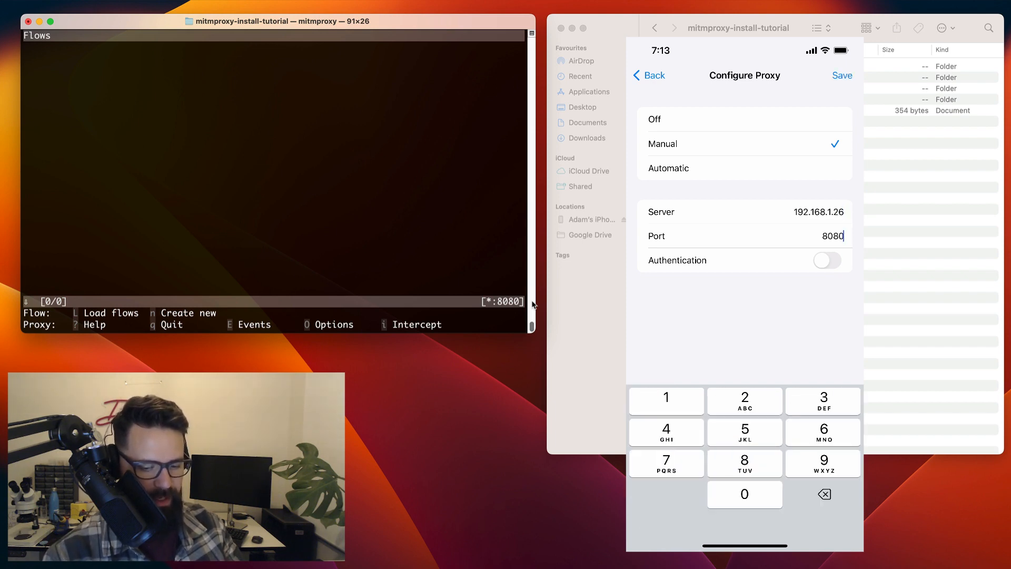
Step: Save the proxy and download the iOS mitmproxy-ca-cert.pem profile from mitm.it
{"action": "left_click", "coordinate": [650, 75]}
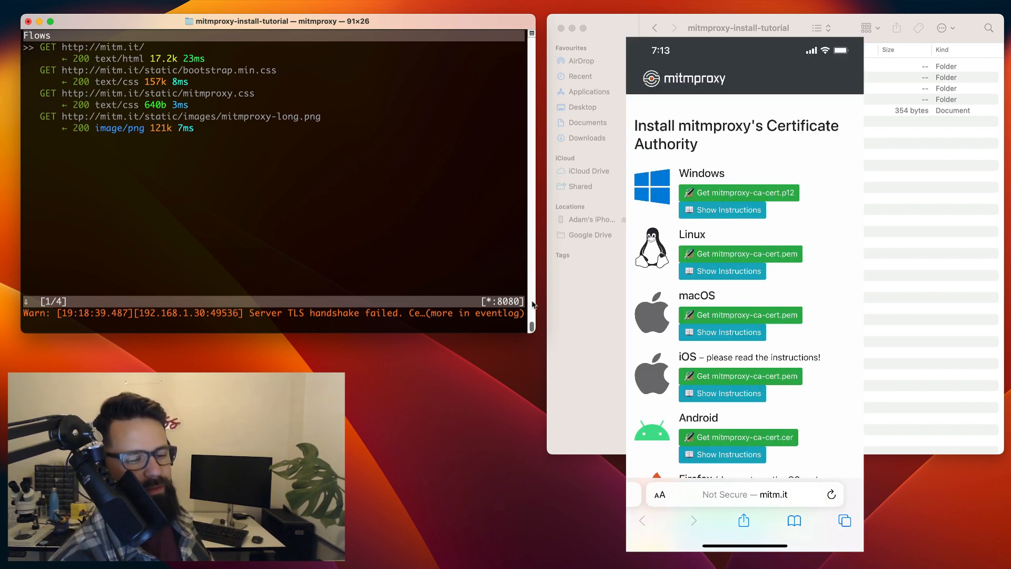
{"action": "scroll", "scroll_direction": "down", "scroll_amount": 3}
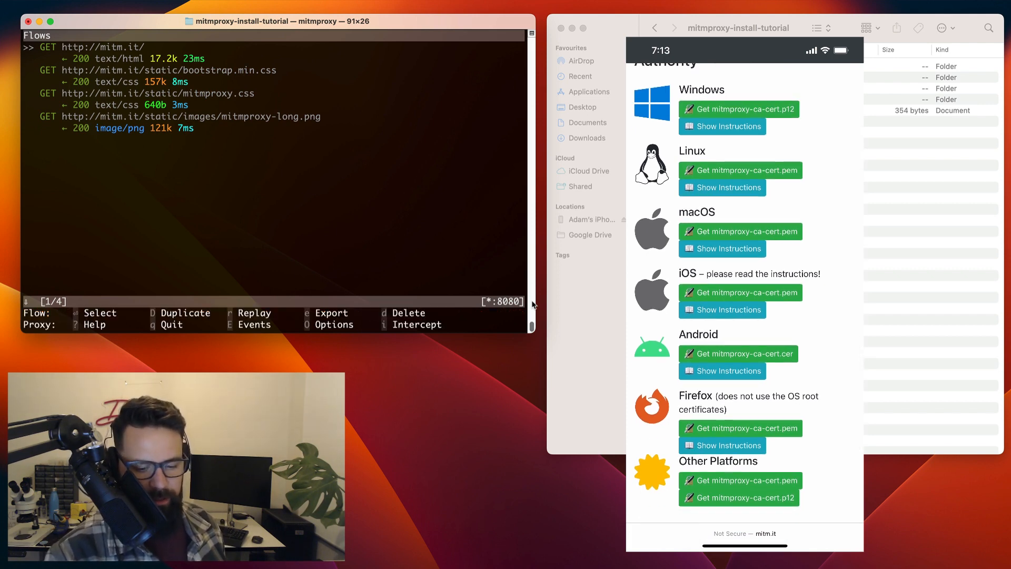
{"action": "left_click", "coordinate": [740, 230]}
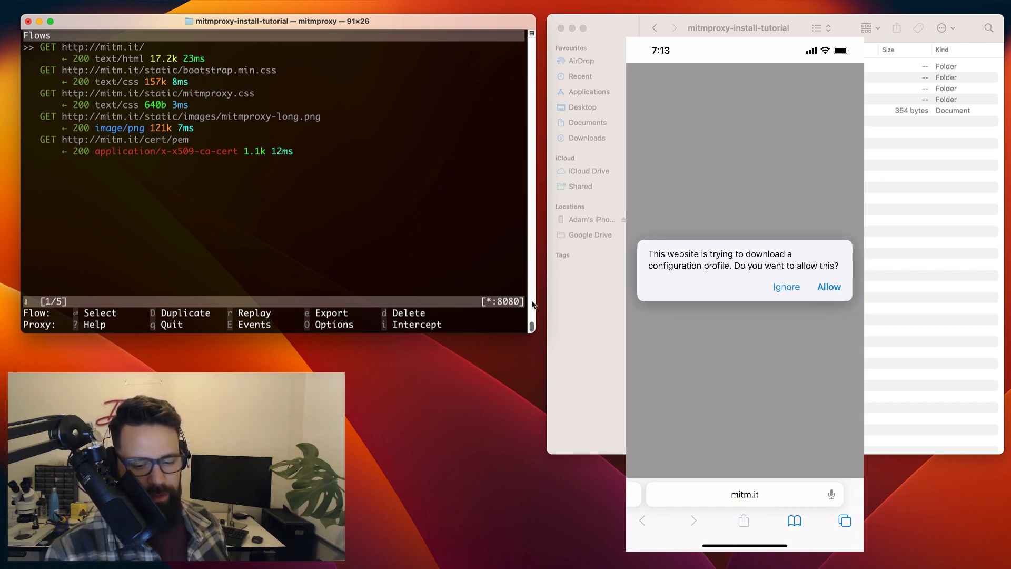
{"action": "left_click", "coordinate": [829, 287]}
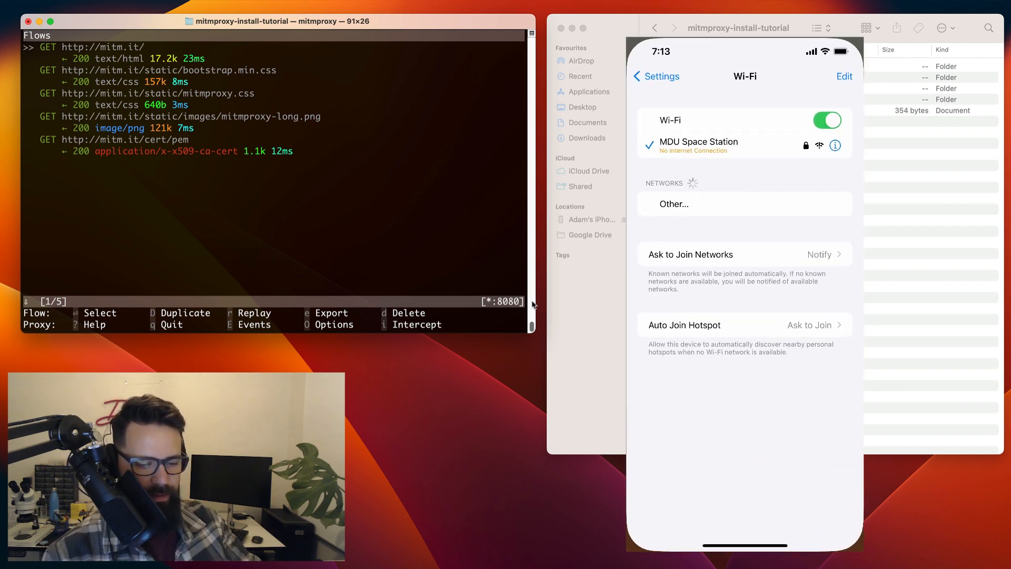
Step: Install the downloaded mitmproxy profile, confirming the unverified root certificate warning
{"action": "left_click", "coordinate": [655, 76]}
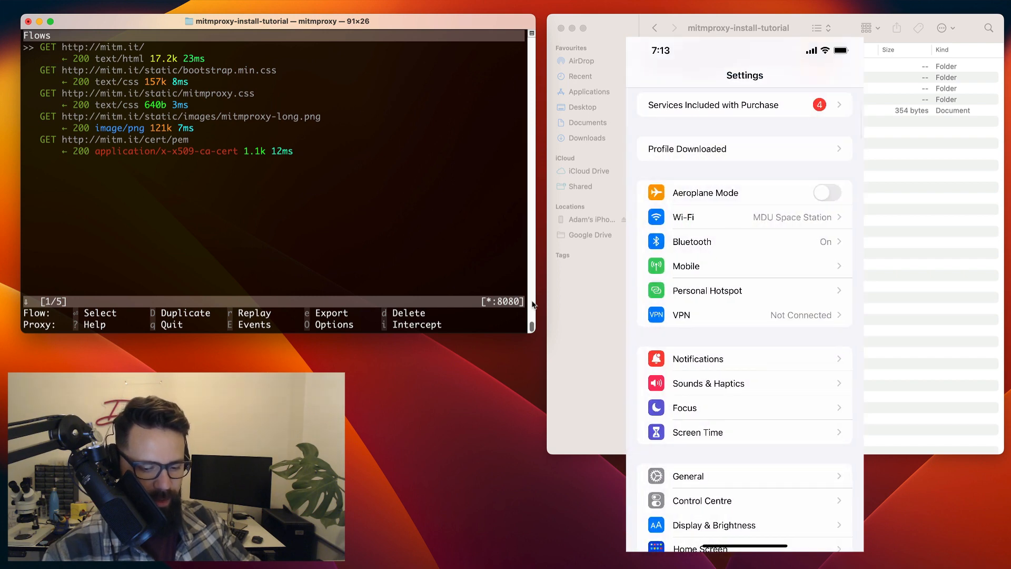
{"action": "scroll", "scroll_direction": "down", "scroll_amount": 3}
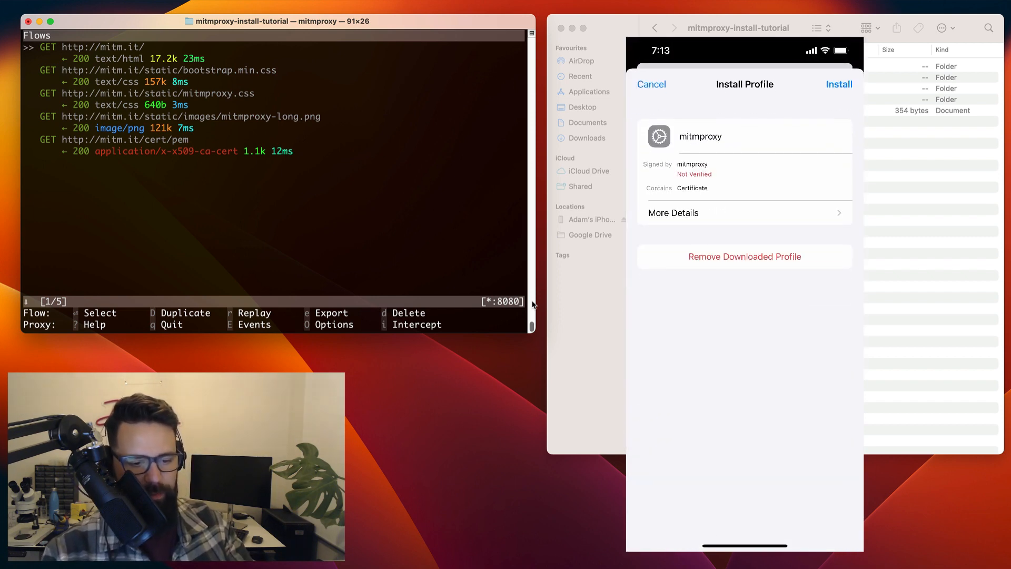
{"action": "left_click", "coordinate": [840, 84]}
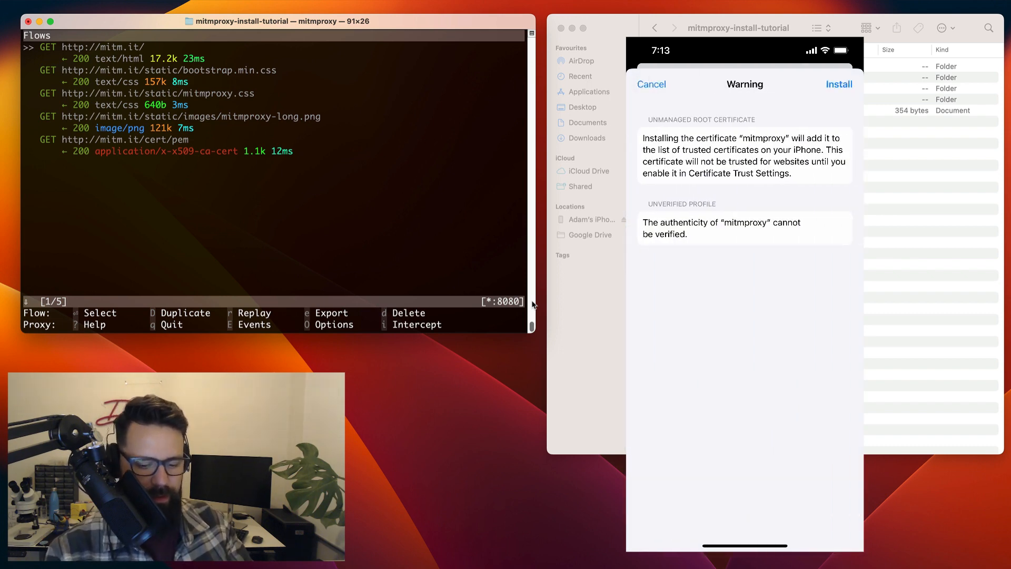
{"action": "left_click", "coordinate": [839, 84]}
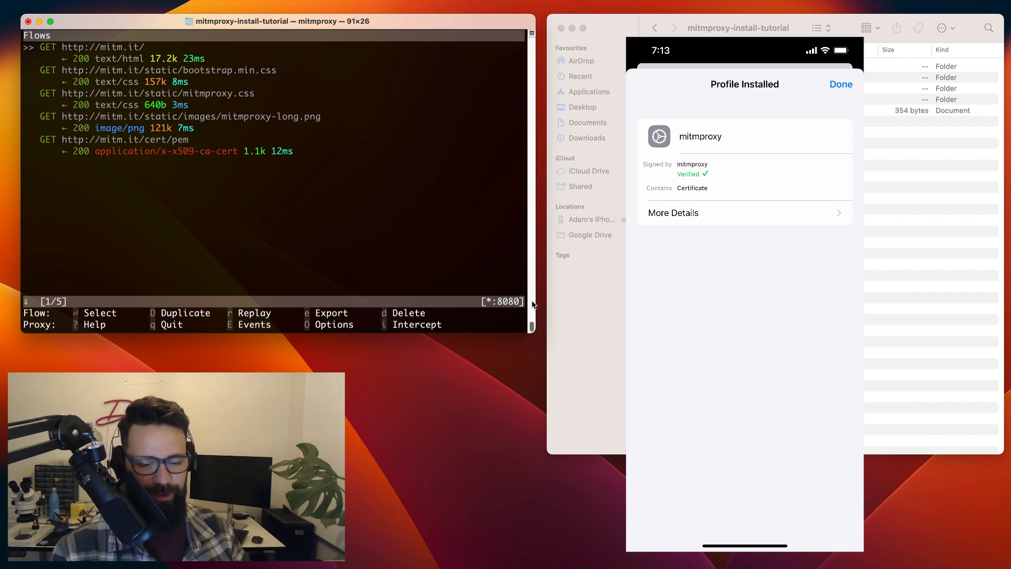
{"action": "left_click", "coordinate": [841, 84]}
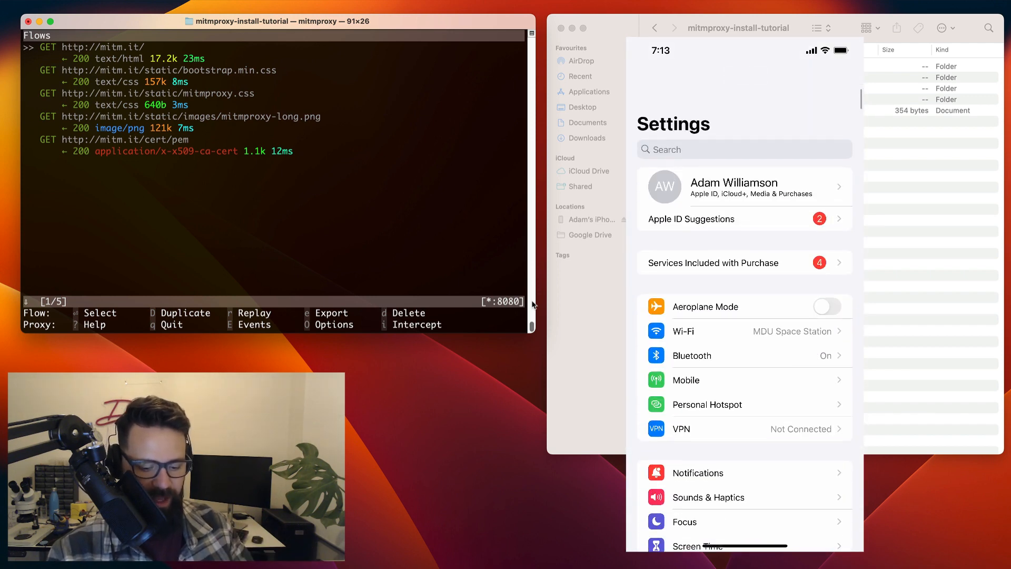
Step: Enable full trust for the mitmproxy root certificate in Certificate Trust Settings and confirm
{"action": "scroll", "scroll_direction": "down", "scroll_amount": 3}
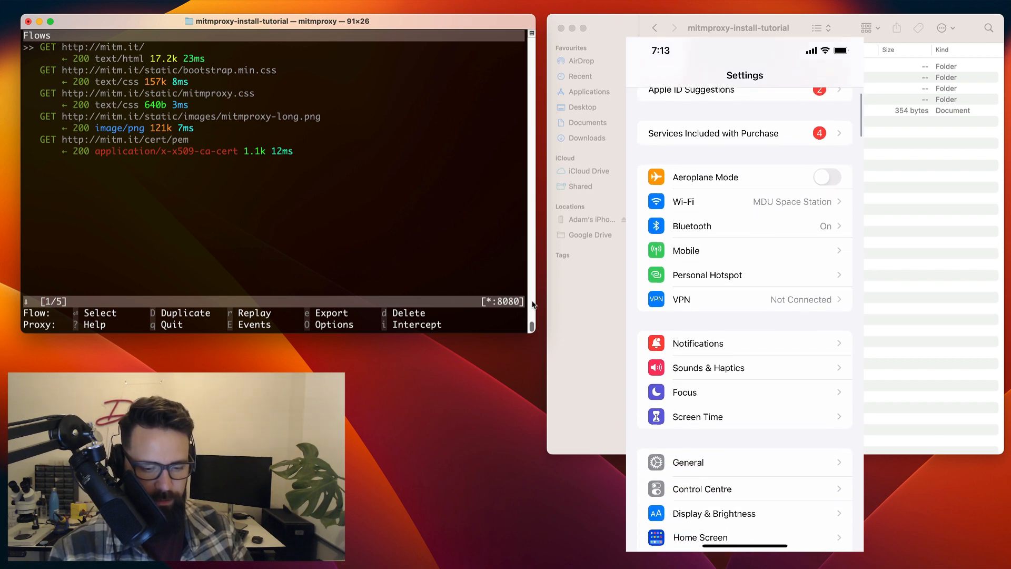
{"action": "left_click", "coordinate": [689, 462]}
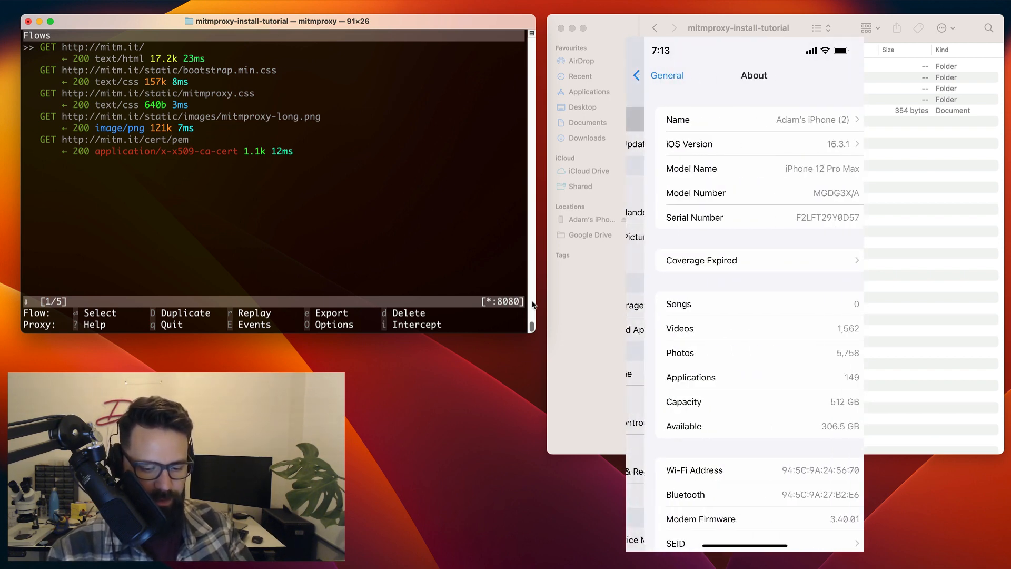
{"action": "scroll", "scroll_direction": "down", "scroll_amount": 3}
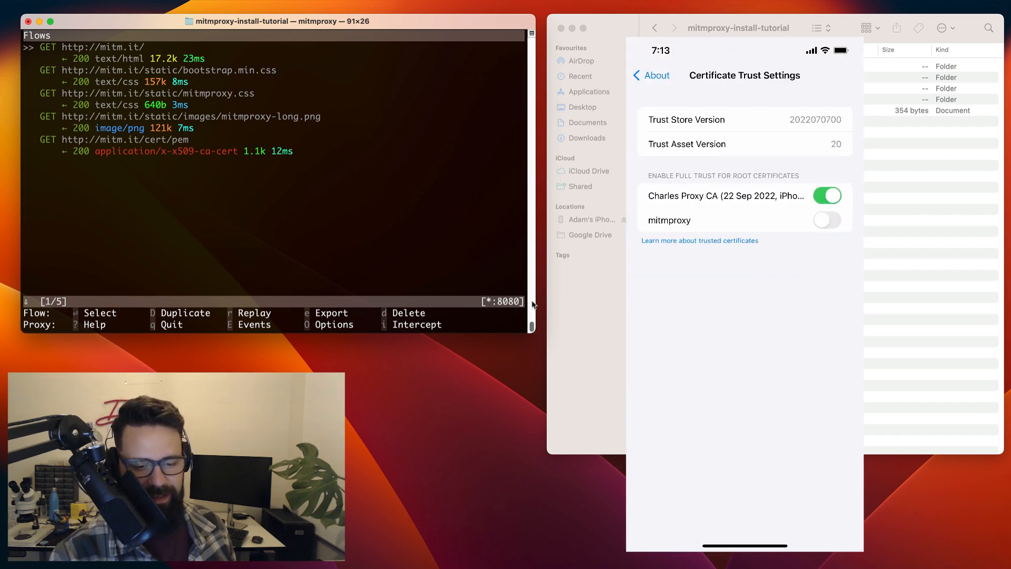
{"action": "left_click", "coordinate": [828, 220]}
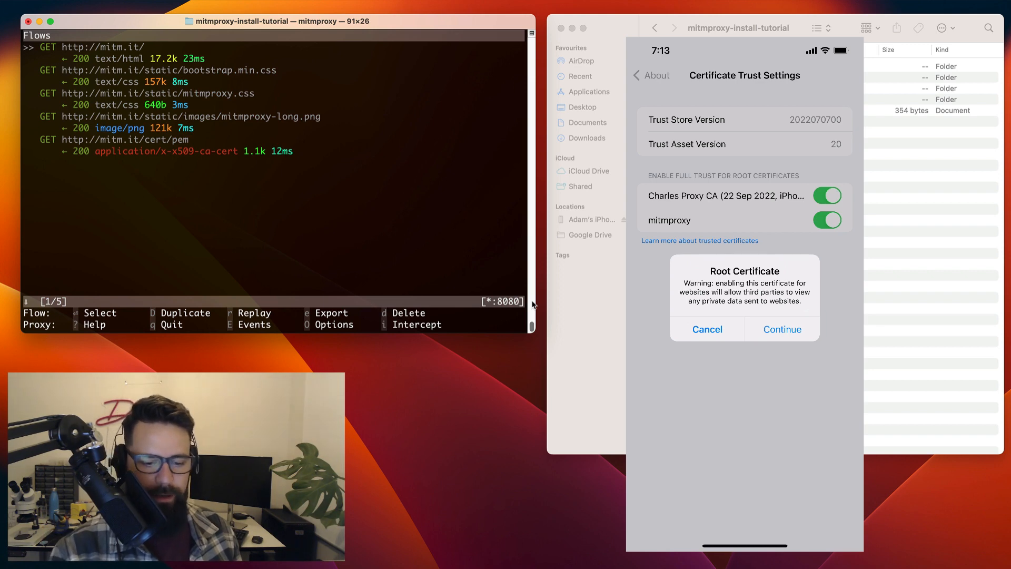
{"action": "left_click", "coordinate": [782, 329]}
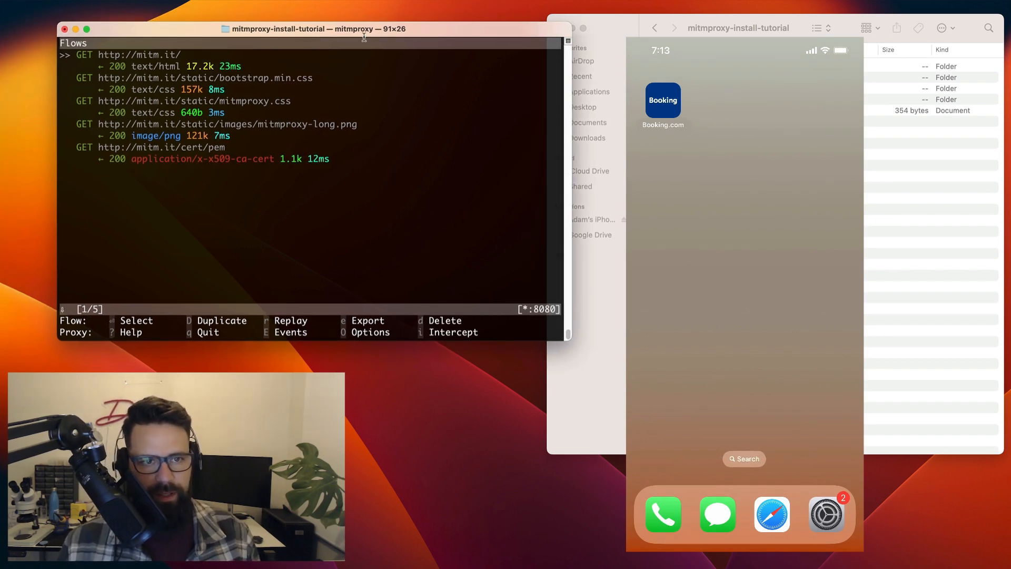
Step: Reposition the mitmproxy window and launch the Booking.com app to capture its traffic
{"action": "left_click_drag", "start_coordinate": [364, 37], "coordinate": [330, 31]}
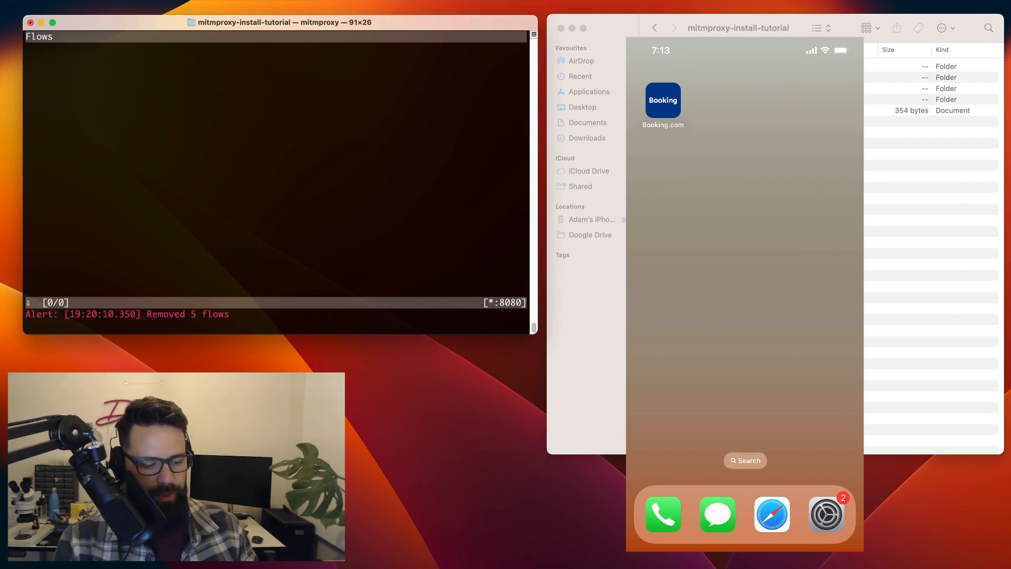
{"action": "left_click", "coordinate": [663, 101]}
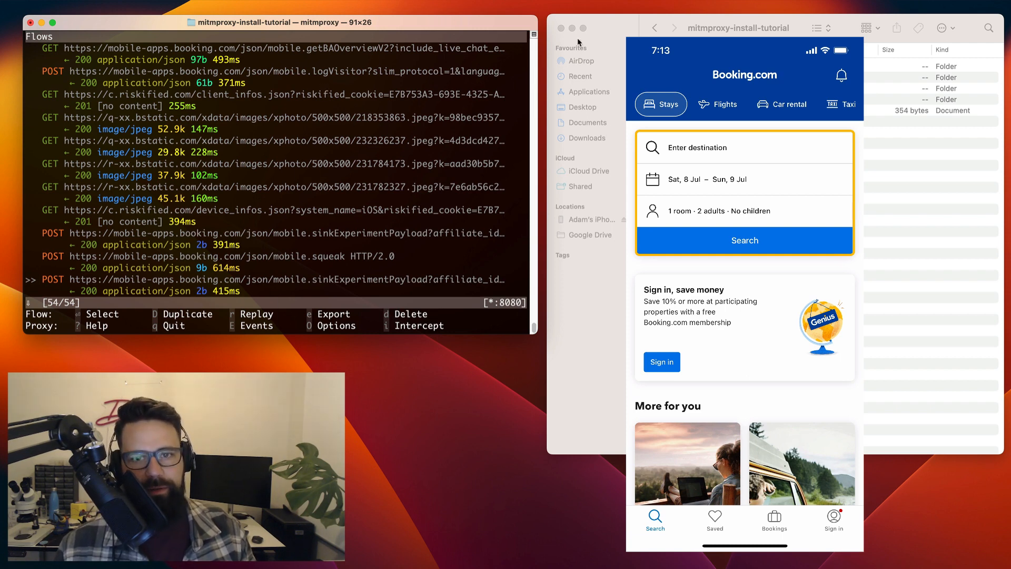
{"action": "mouse_move", "coordinate": [572, 29]}
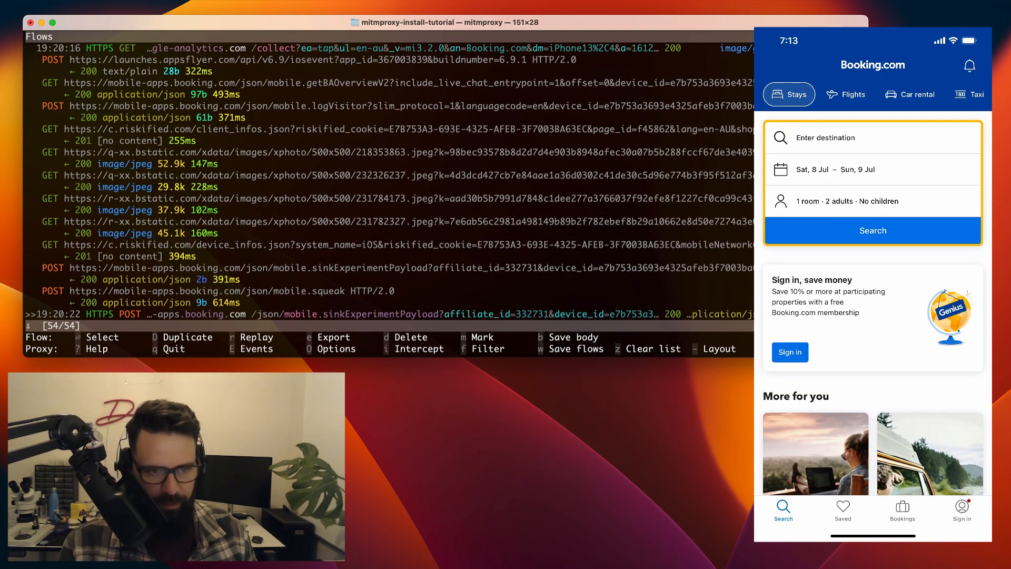
Step: Open the mobile.squeak POST flow to view its decoded gzip request body
{"action": "left_click", "coordinate": [845, 95]}
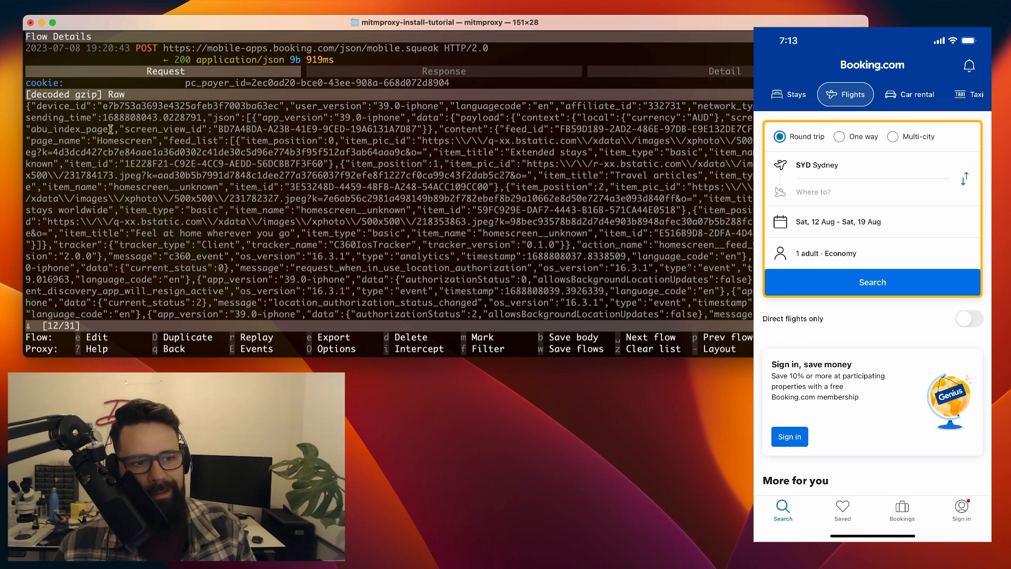
{"action": "mouse_move", "coordinate": [529, 124]}
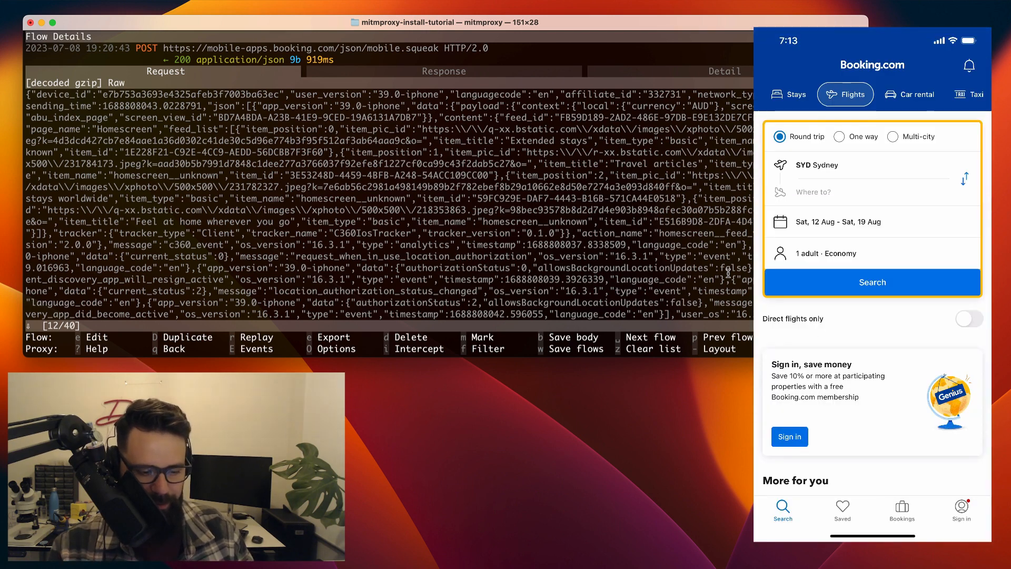
Step: Set Booking.com location access to While Using the App, then return to the app
{"action": "left_click", "coordinate": [796, 94]}
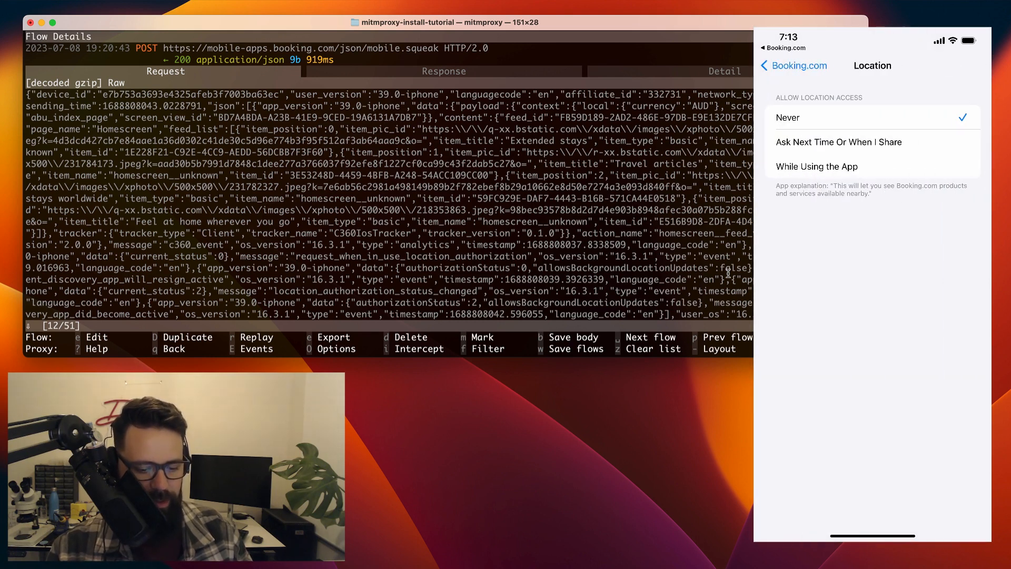
{"action": "left_click", "coordinate": [838, 141]}
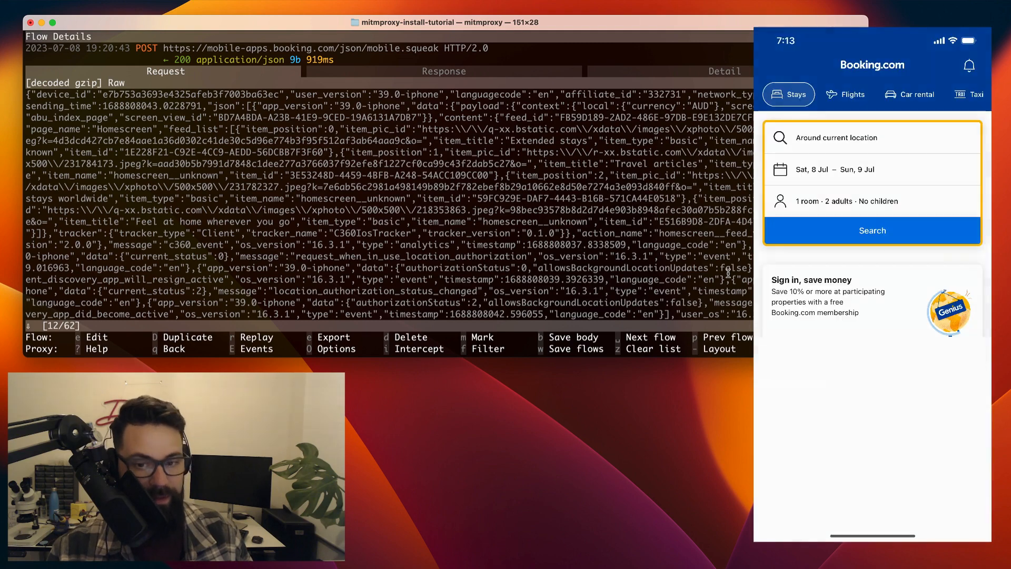
{"action": "left_click", "coordinate": [873, 169]}
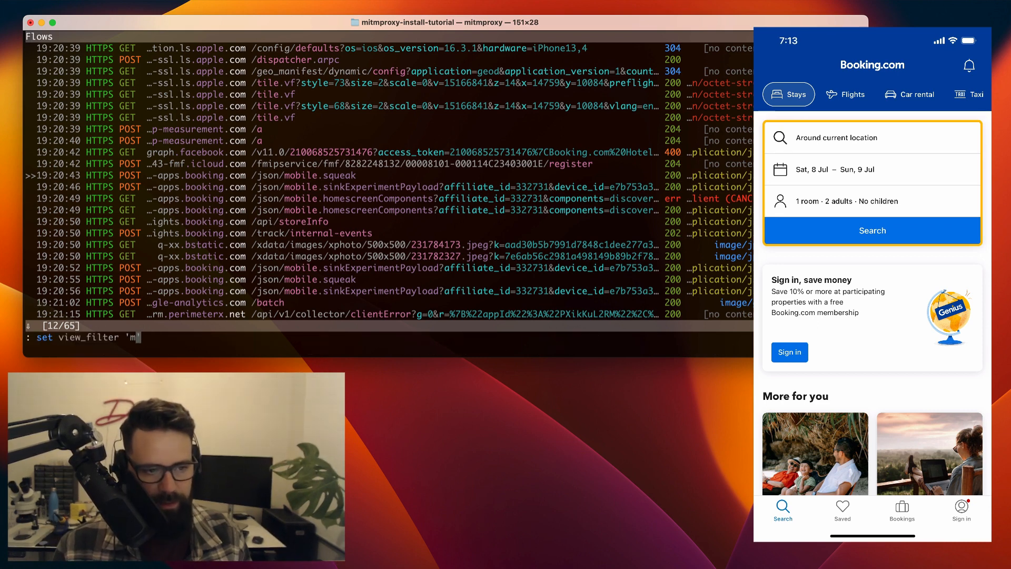
Step: Set mitmproxy's view_filter to show only mobile.squeak URLs
{"action": "type", "text": "obile."}
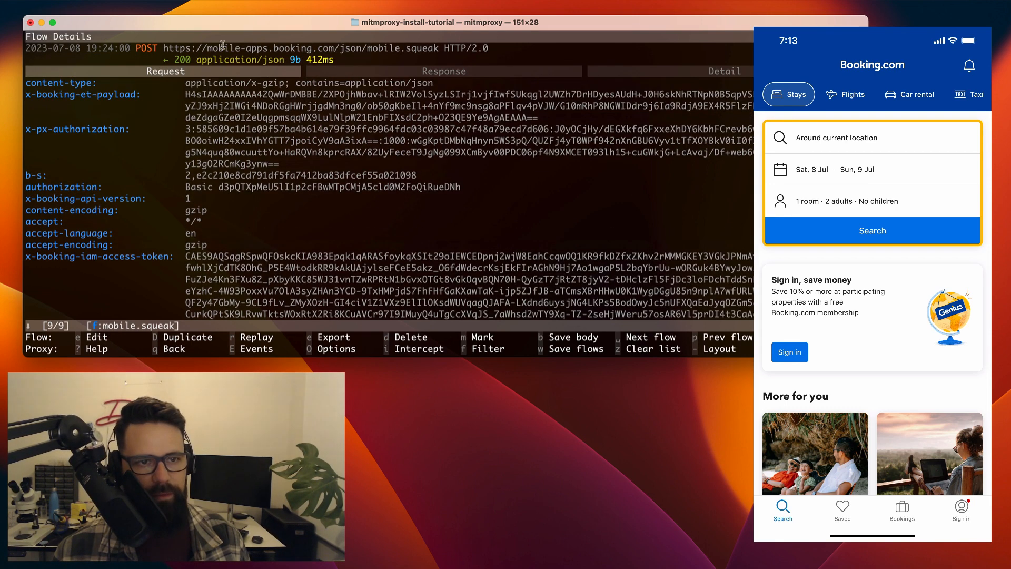
Step: Scroll the newest mobile.squeak request to the user_latitude and user_longitude fields
{"action": "scroll", "scroll_direction": "down", "scroll_amount": 3}
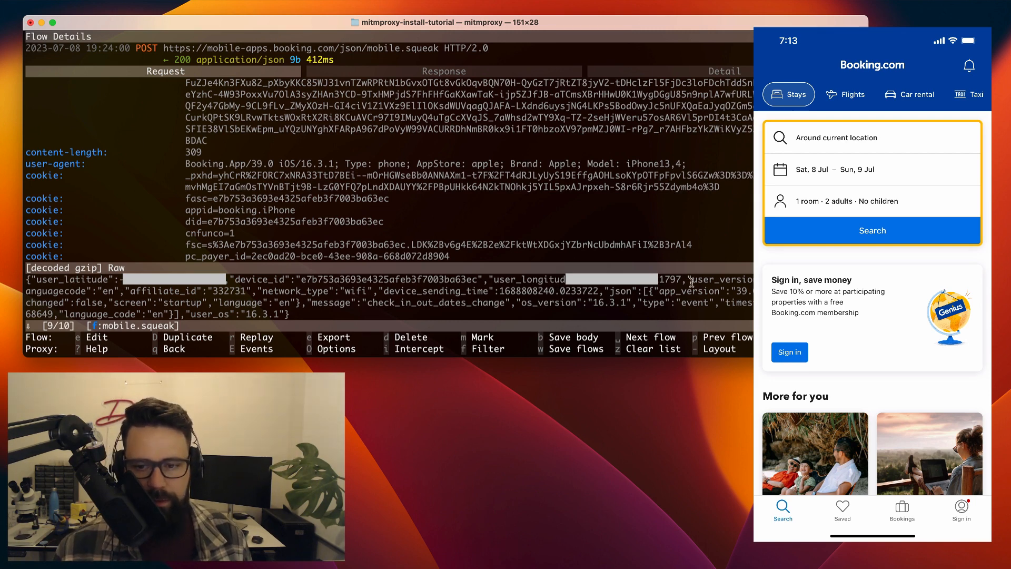
{"action": "mouse_move", "coordinate": [600, 287]}
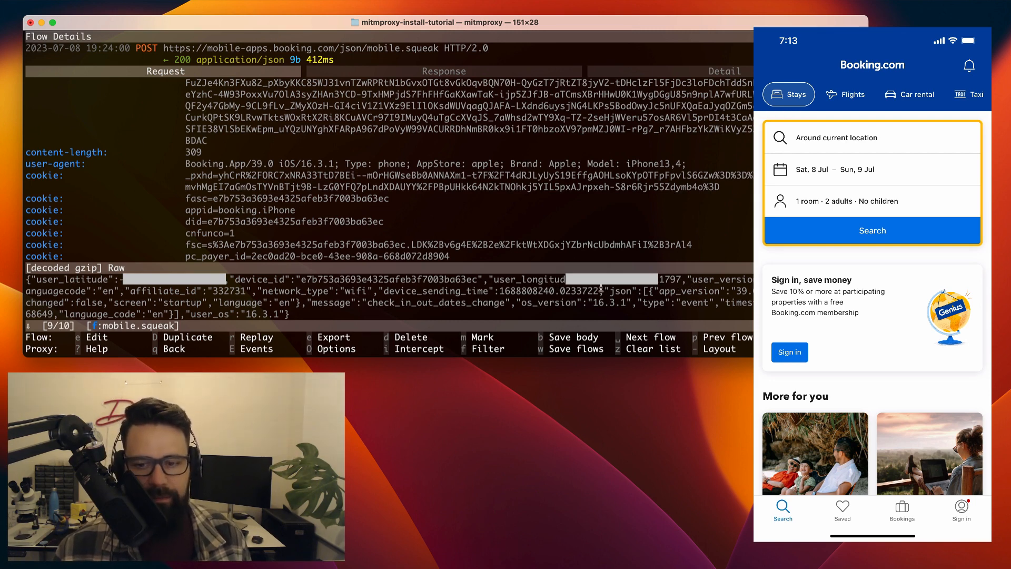